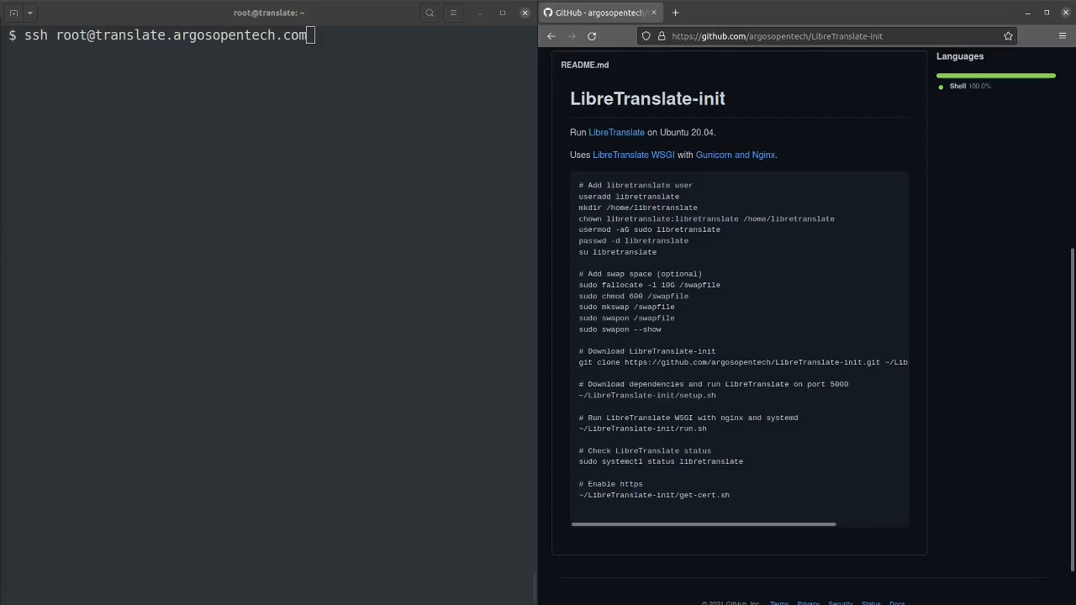
pyautogui.moveTo(671, 306)
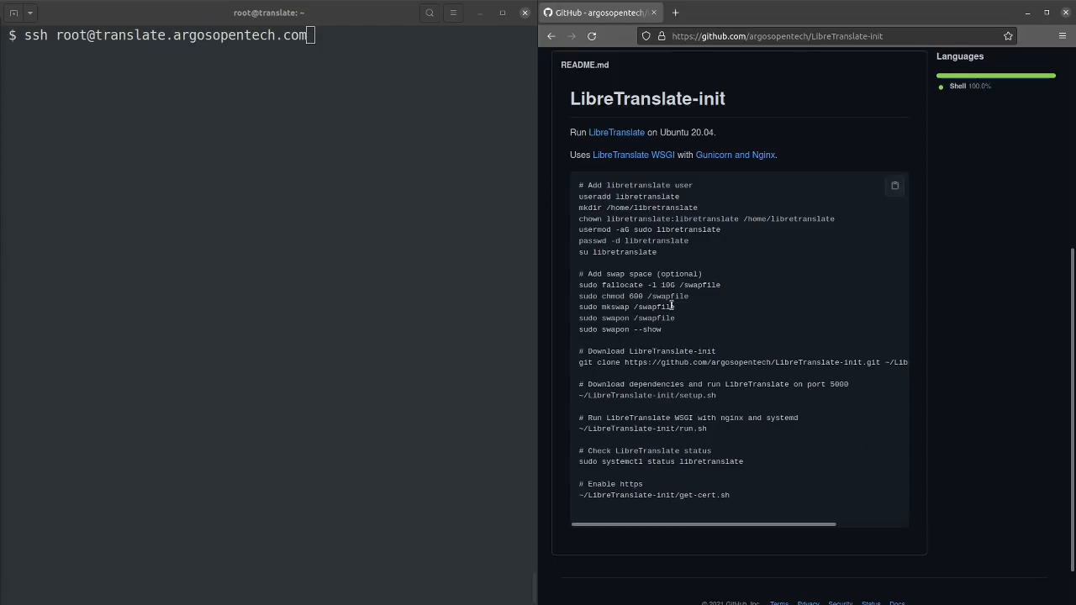
# Step: Select the 'Add libretranslate user' commands in the README to copy them
pyautogui.moveTo(580, 184); pyautogui.dragTo(659, 252)
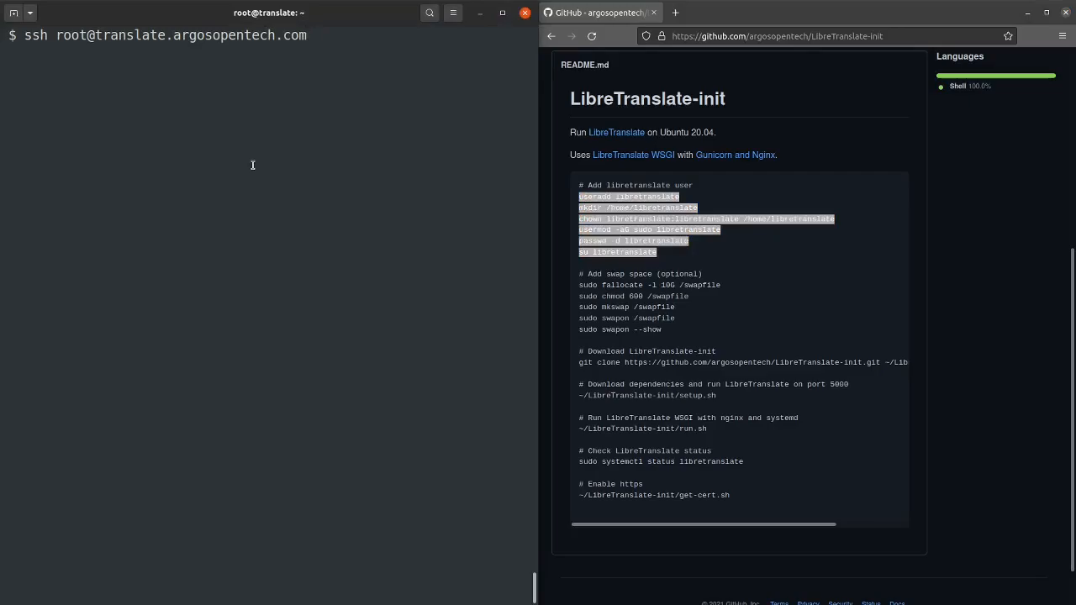
pyautogui.moveTo(48, 50)
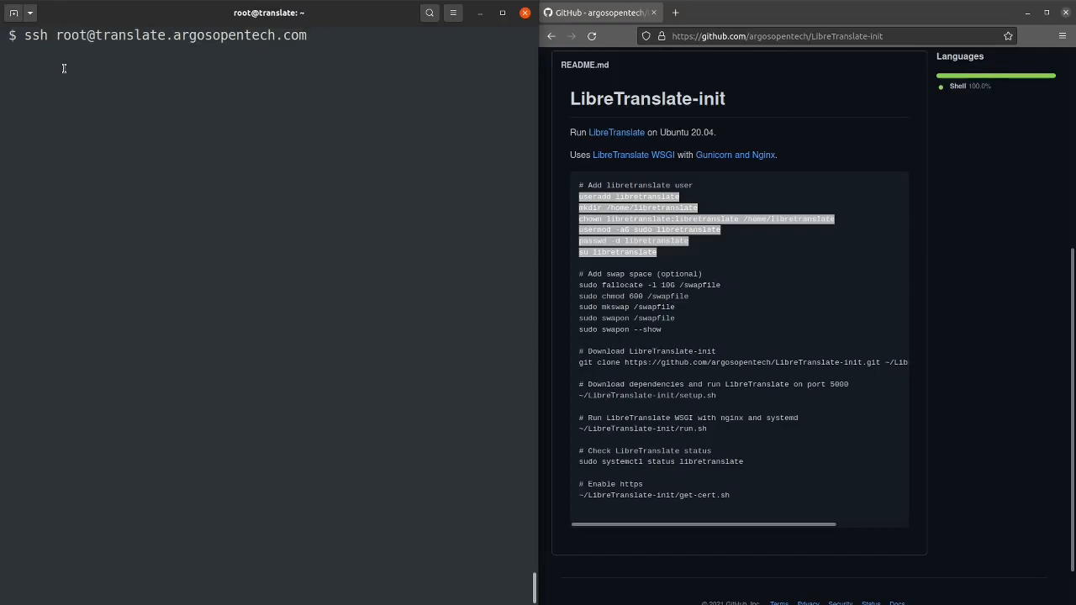
pyautogui.moveTo(128, 52)
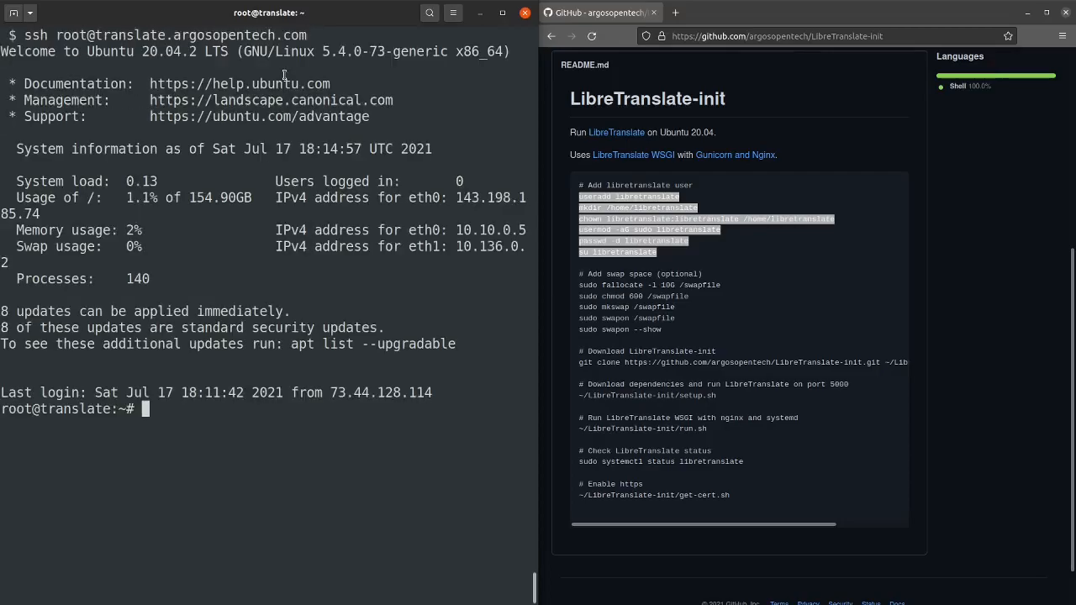
pyautogui.moveTo(700, 162)
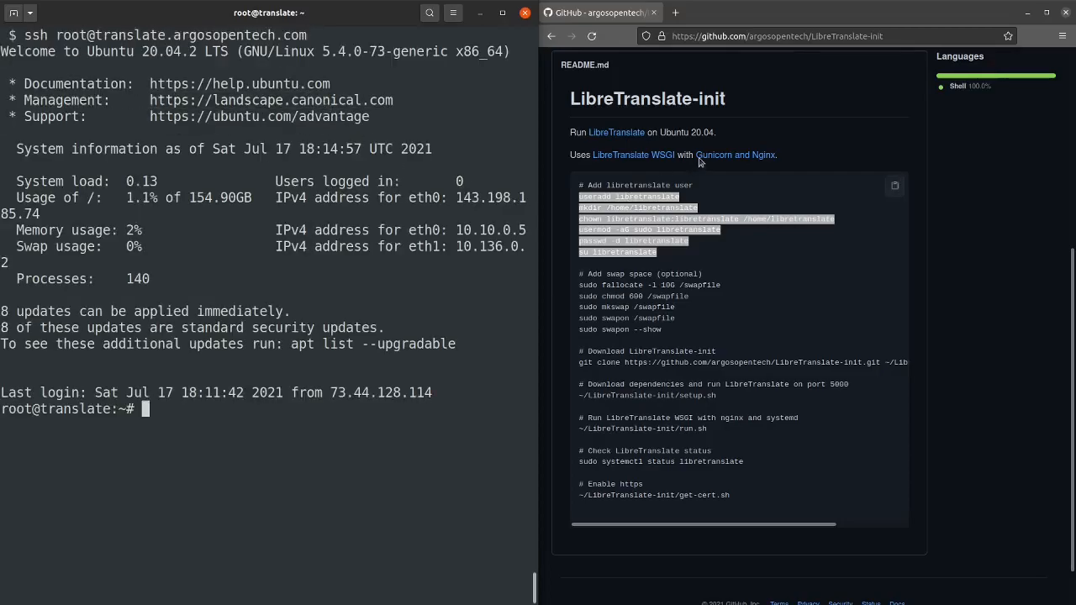
pyautogui.moveTo(796, 188)
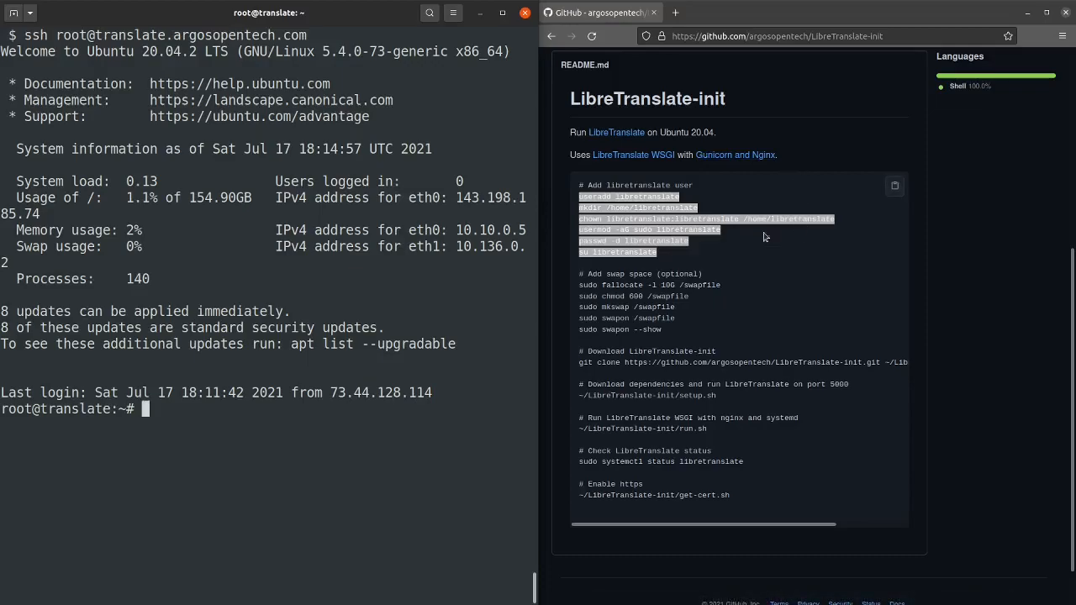
pyautogui.moveTo(733, 188)
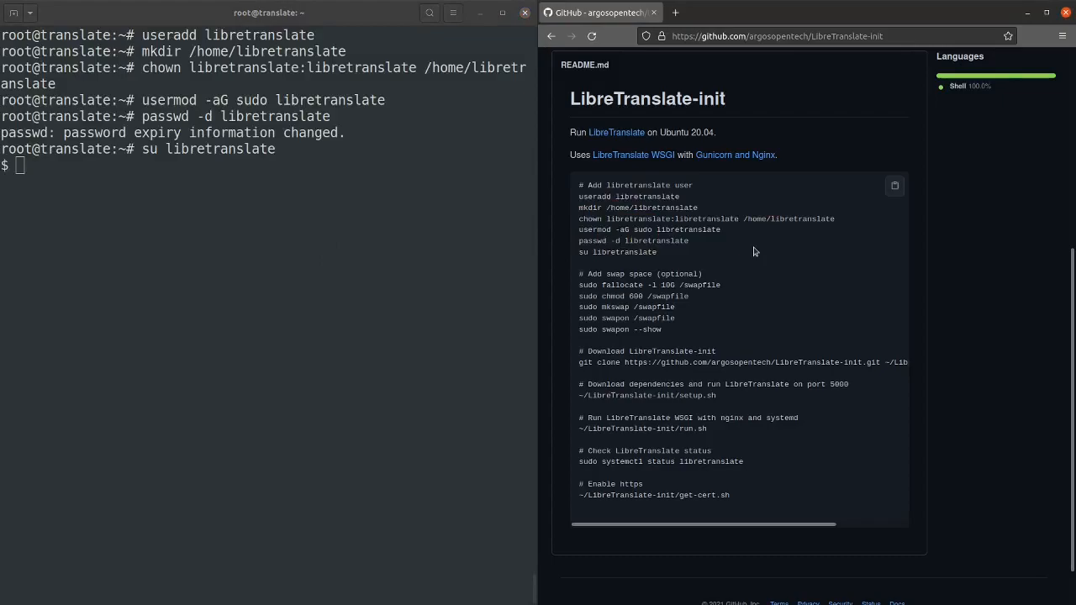
pyautogui.moveTo(713, 204)
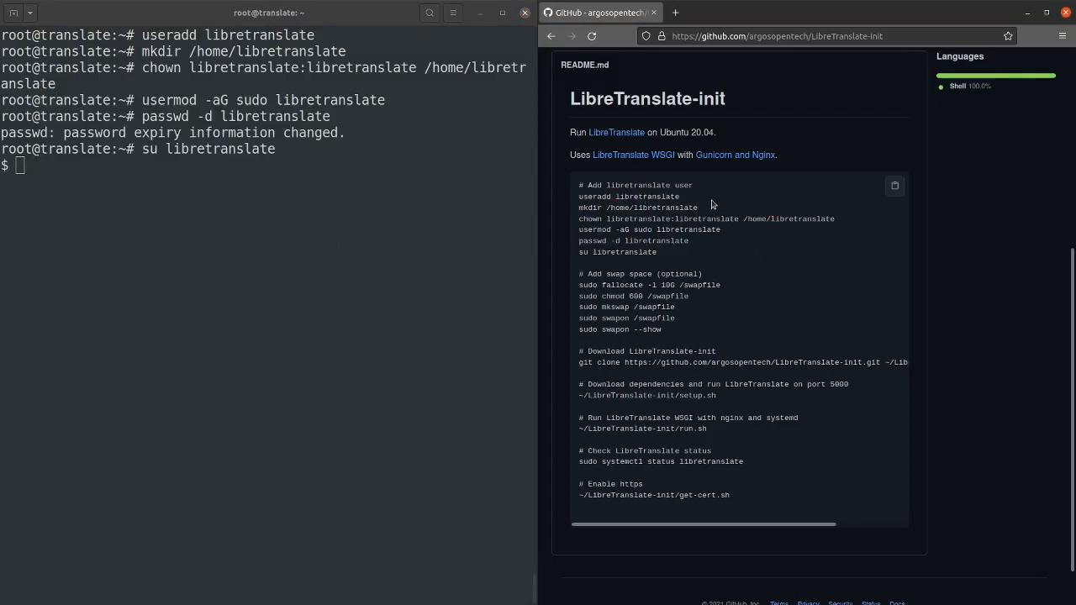
pyautogui.moveTo(682, 202)
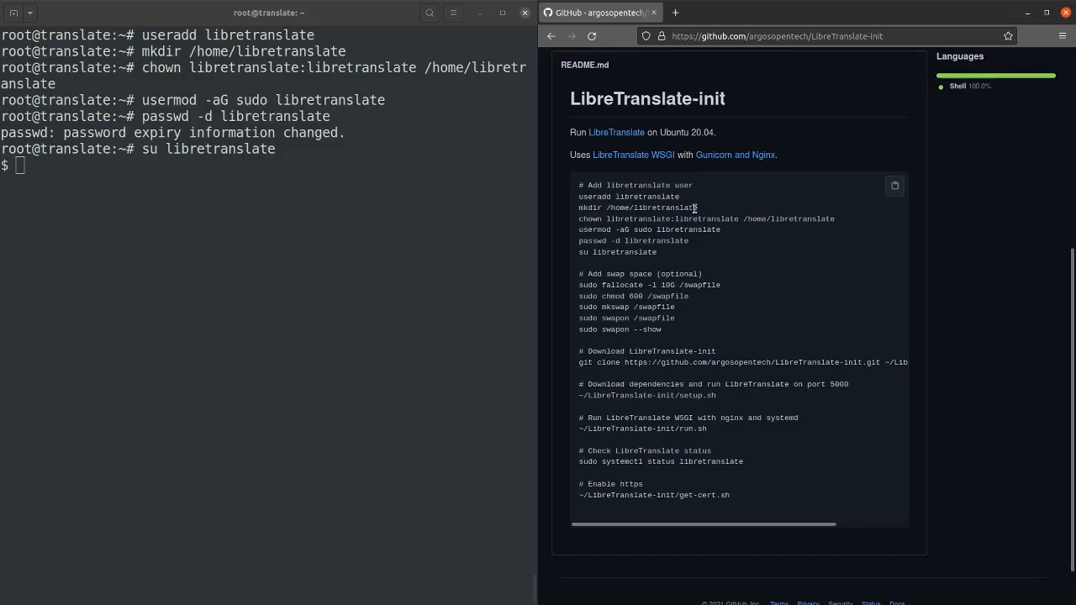
pyautogui.moveTo(713, 205)
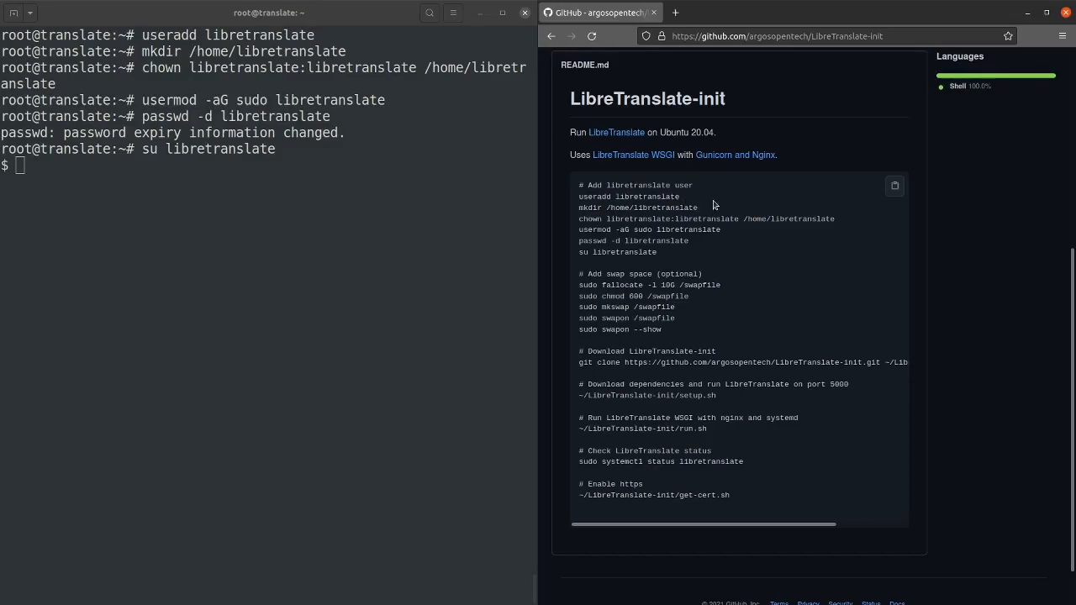
pyautogui.moveTo(844, 222)
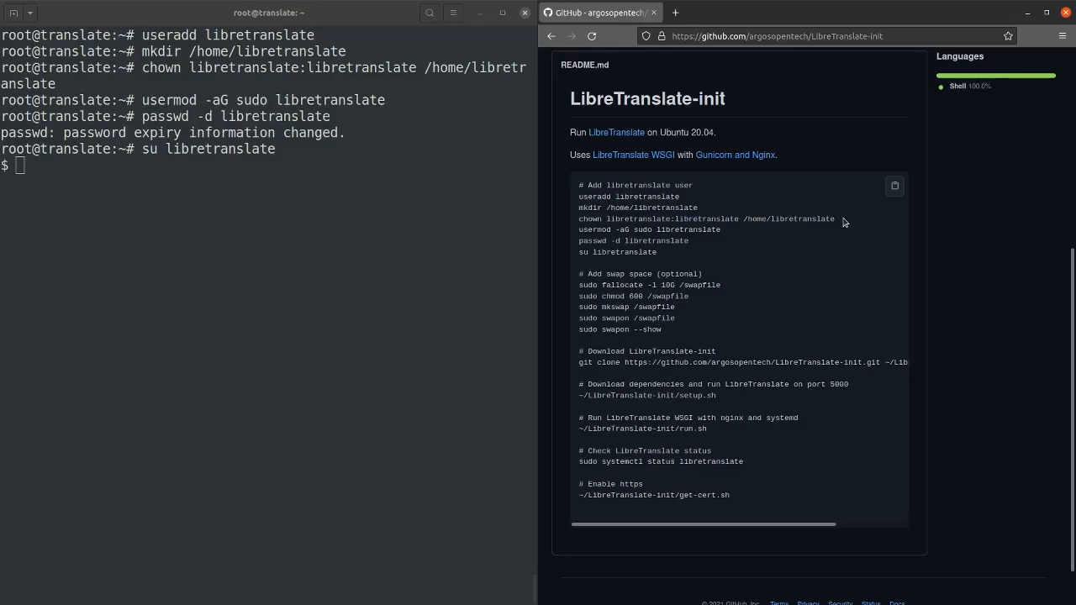
pyautogui.moveTo(829, 208)
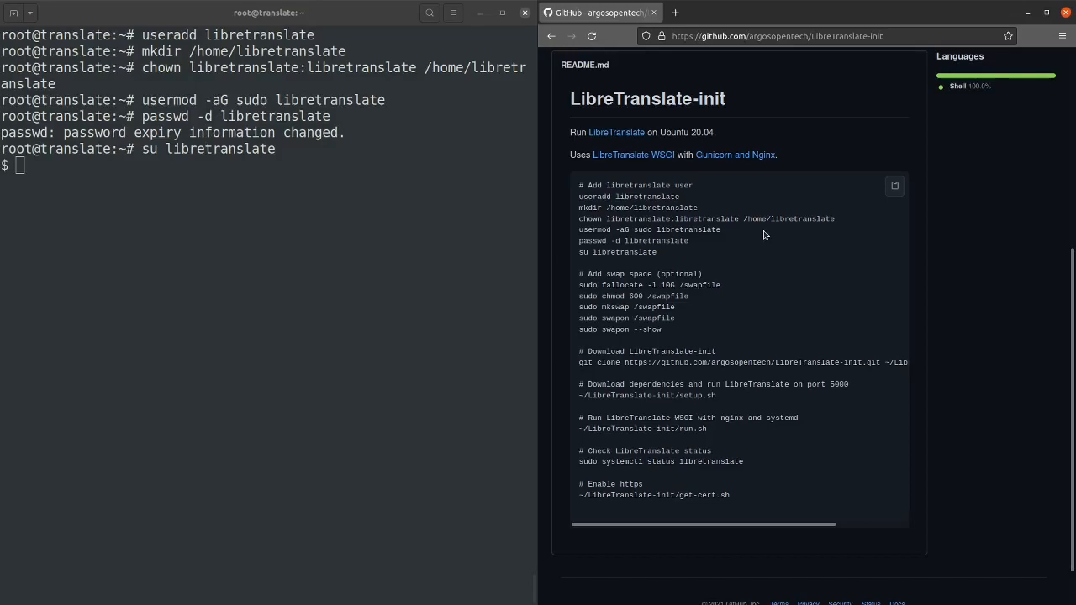
pyautogui.moveTo(755, 232)
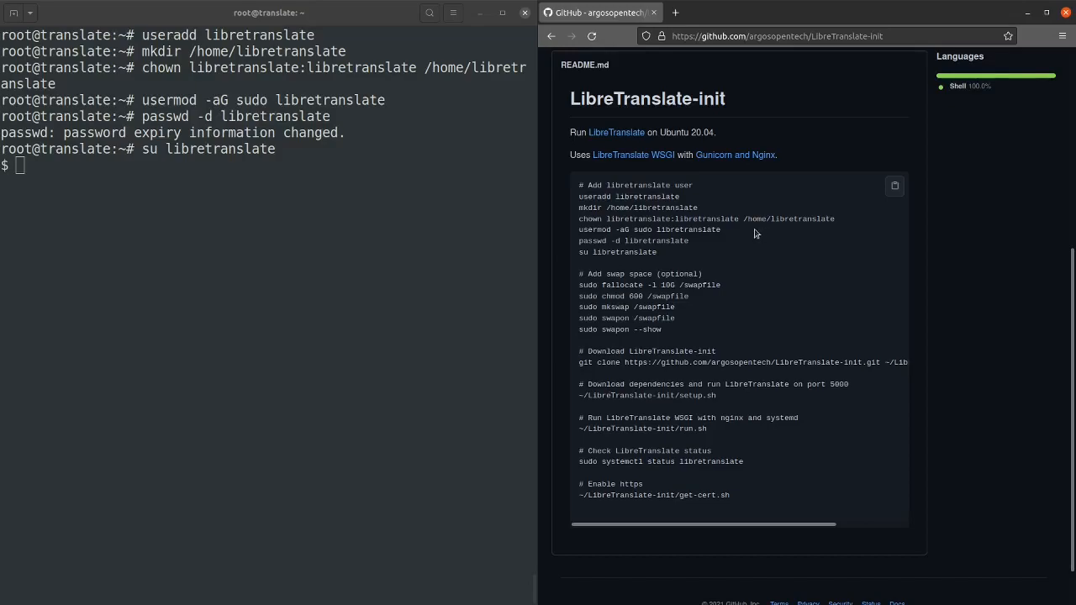
pyautogui.moveTo(714, 247)
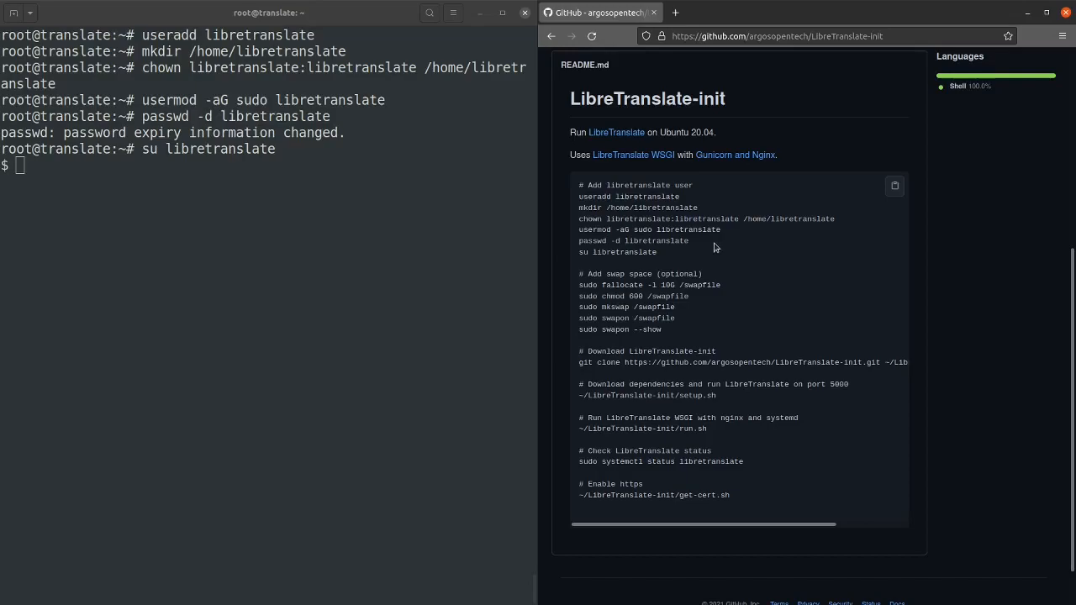
pyautogui.moveTo(701, 245)
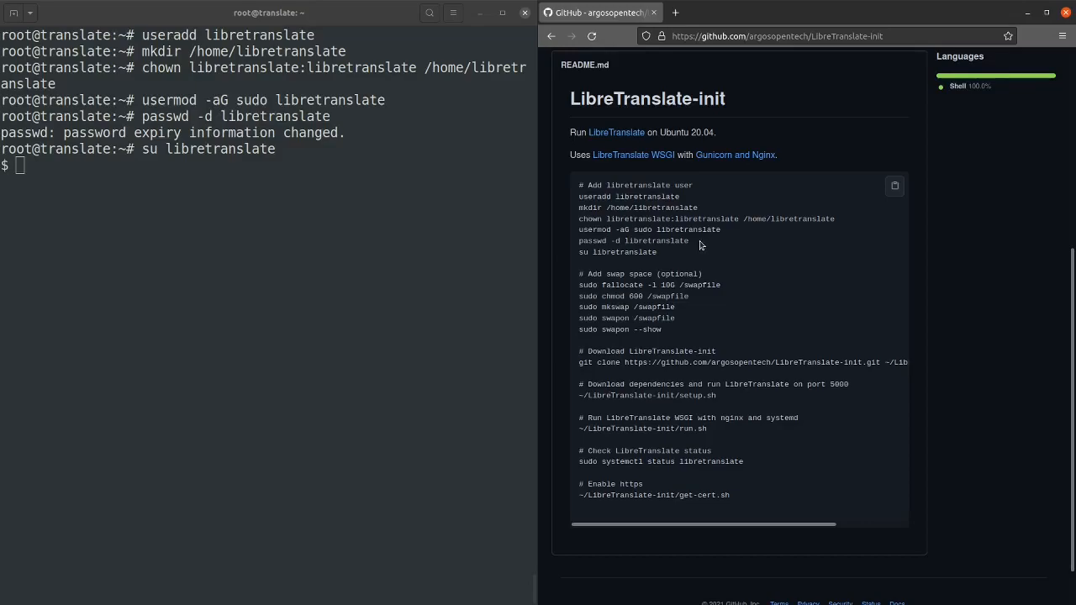
pyautogui.moveTo(695, 242)
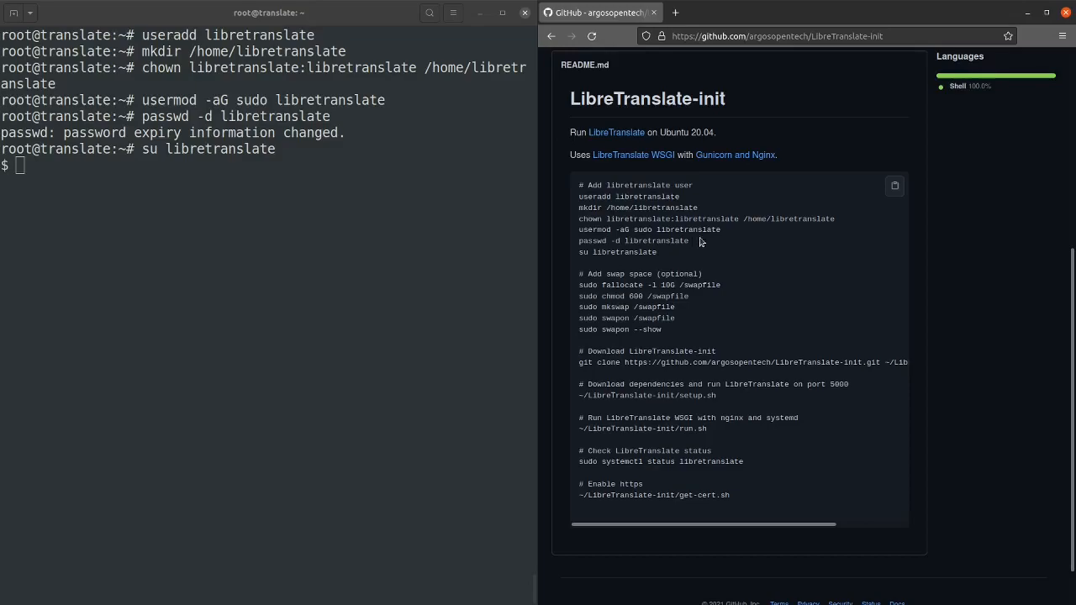
pyautogui.moveTo(666, 252)
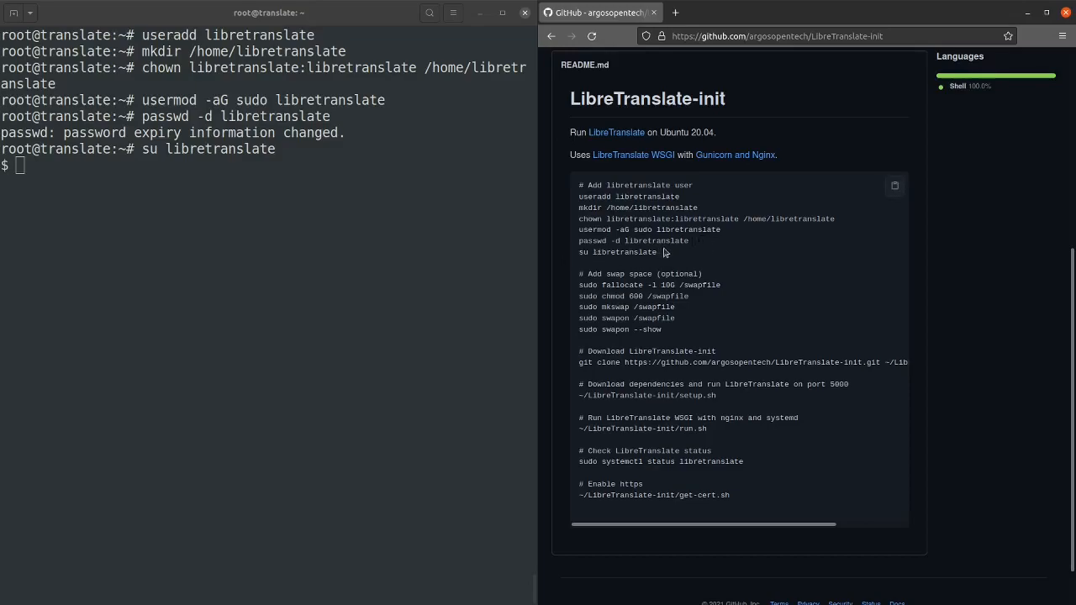
pyautogui.moveTo(127, 256)
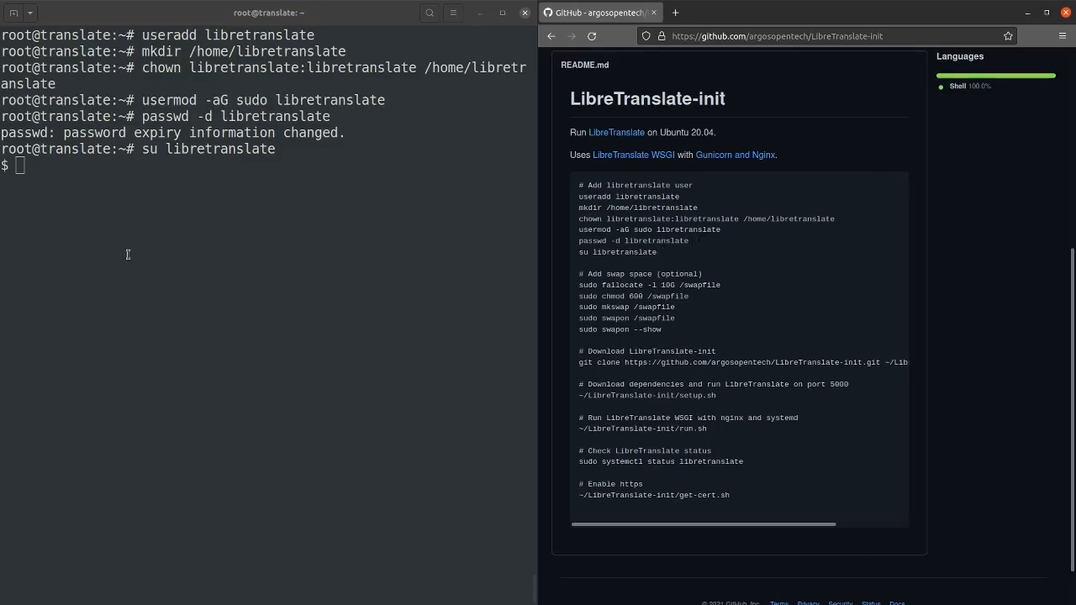
# Step: Confirm the user with whoami, then copy the README's swap-space commands to create a 10 GiB swap file
pyautogui.write('whoami')
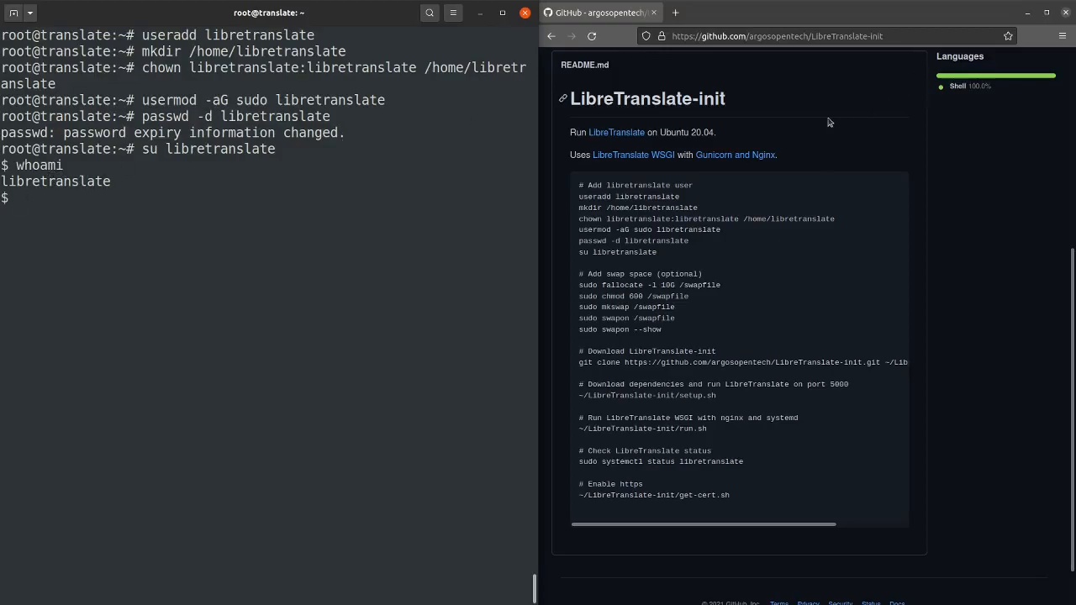
pyautogui.moveTo(622, 343)
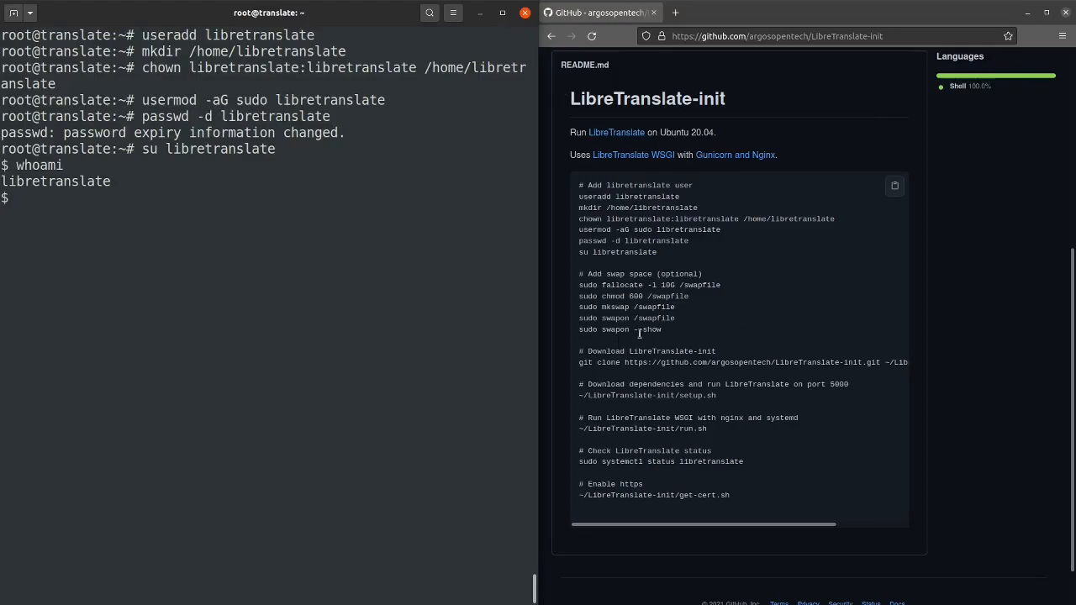
pyautogui.moveTo(578, 284); pyautogui.dragTo(662, 329)
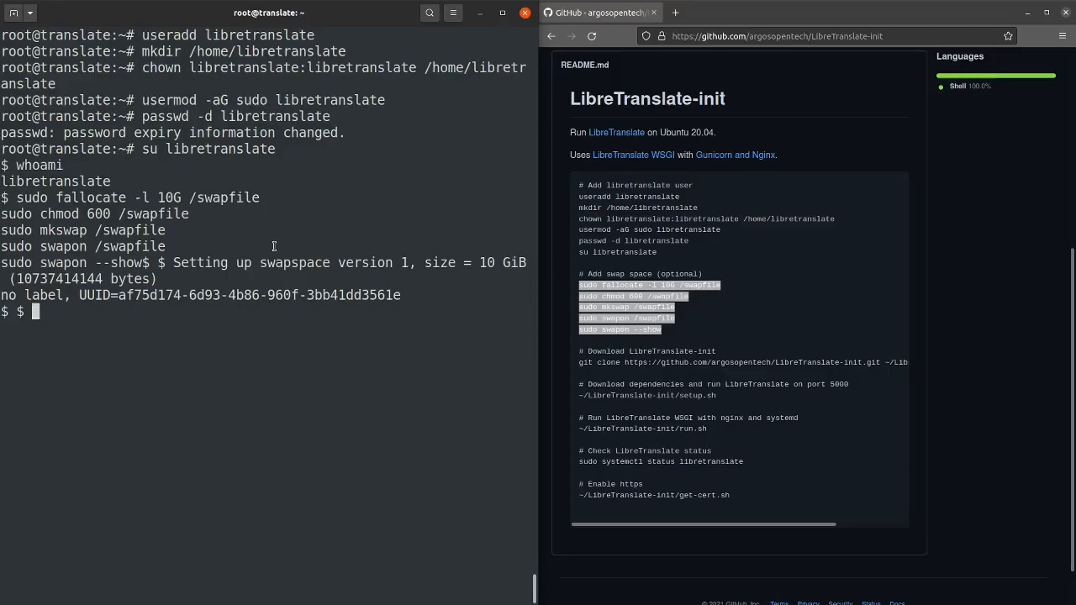
pyautogui.moveTo(548, 311)
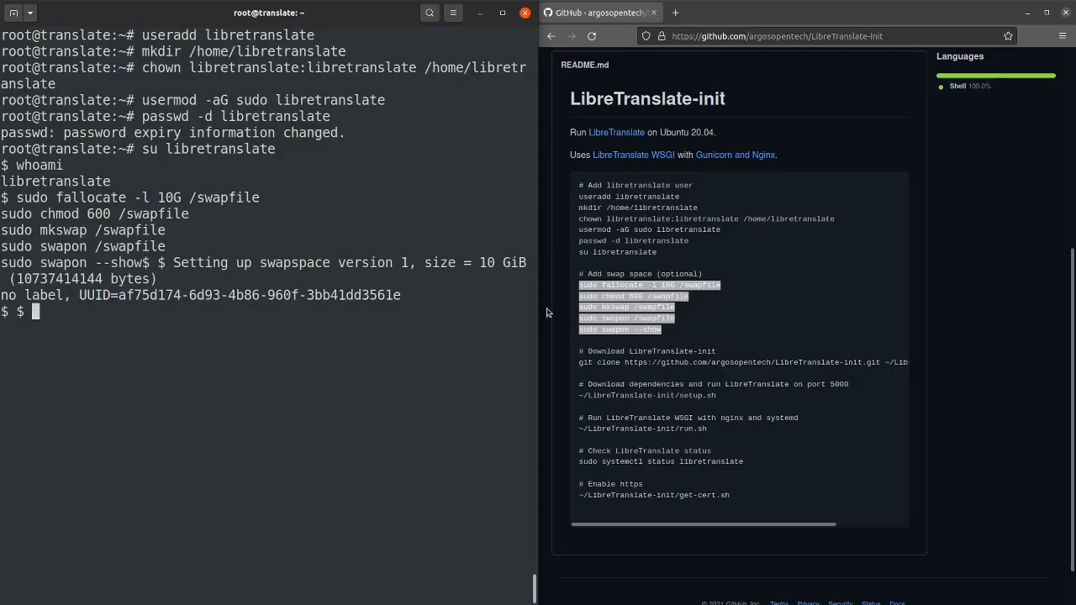
pyautogui.moveTo(597, 343)
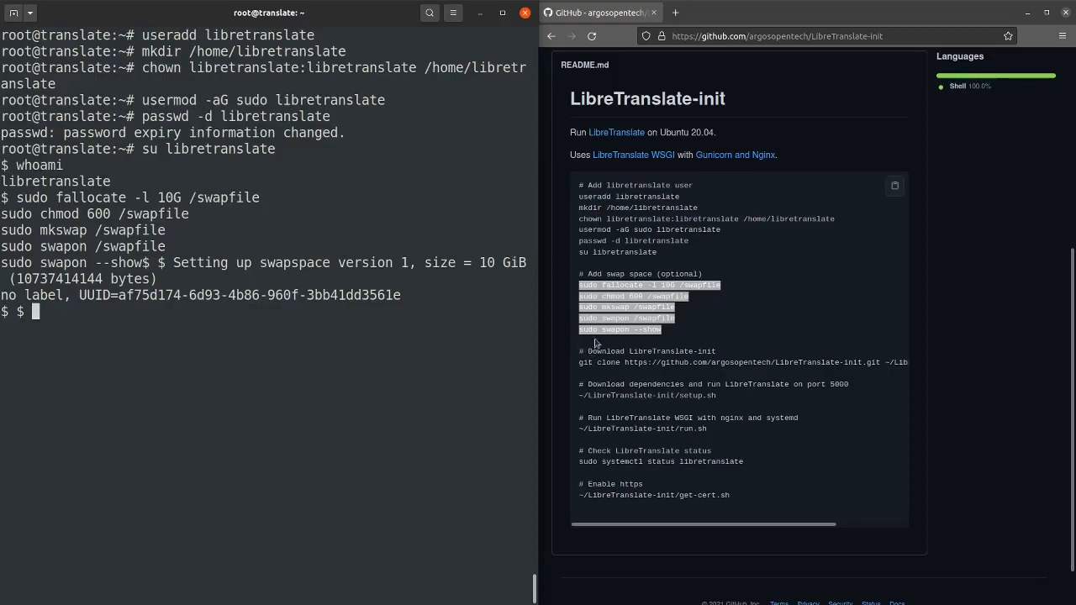
pyautogui.click(700, 321)
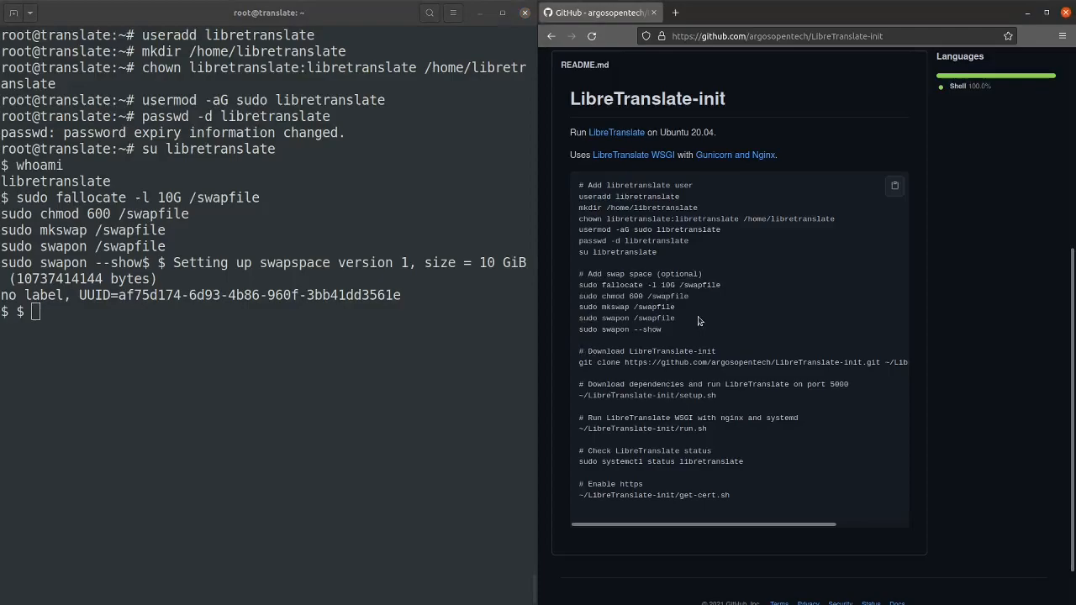
pyautogui.moveTo(692, 335)
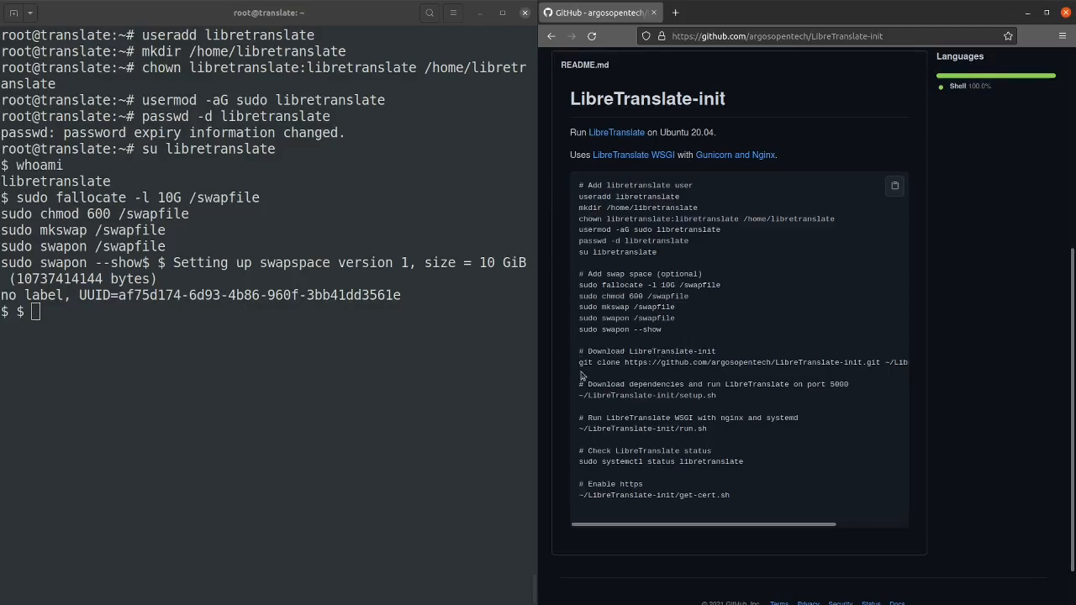
pyautogui.moveTo(592, 363)
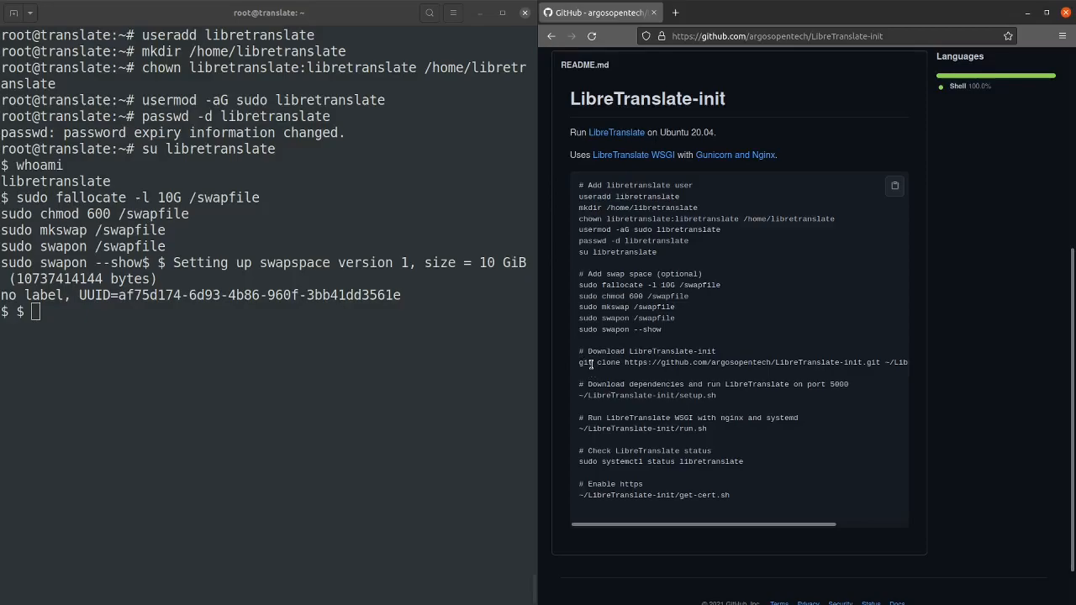
pyautogui.moveTo(838, 372)
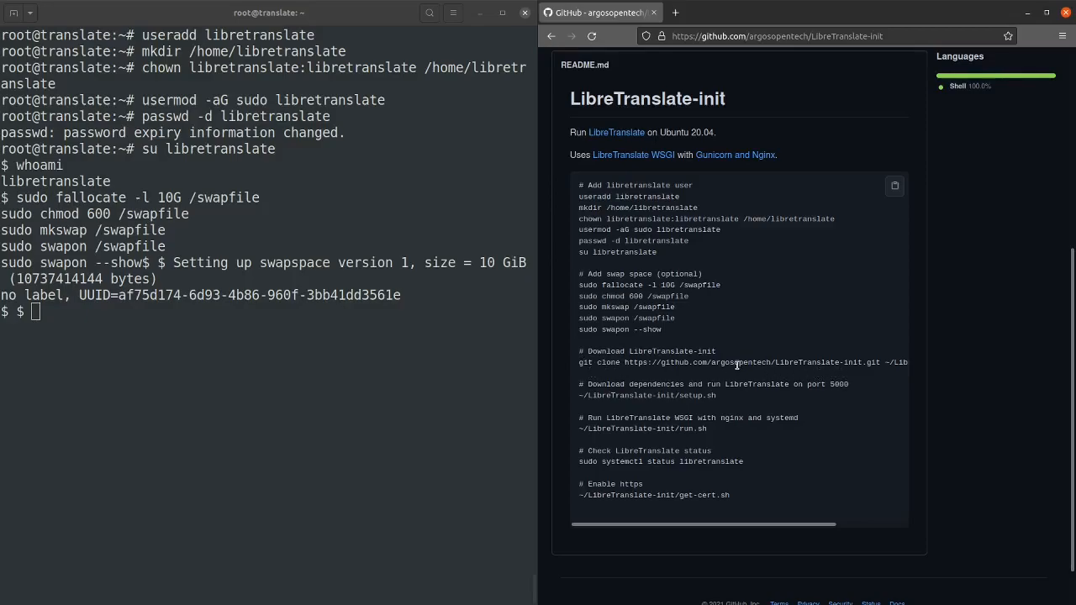
# Step: Copy the git clone line and clone LibreTranslate-init into ~/LibreTranslate-init
pyautogui.doubleClick(740, 362)
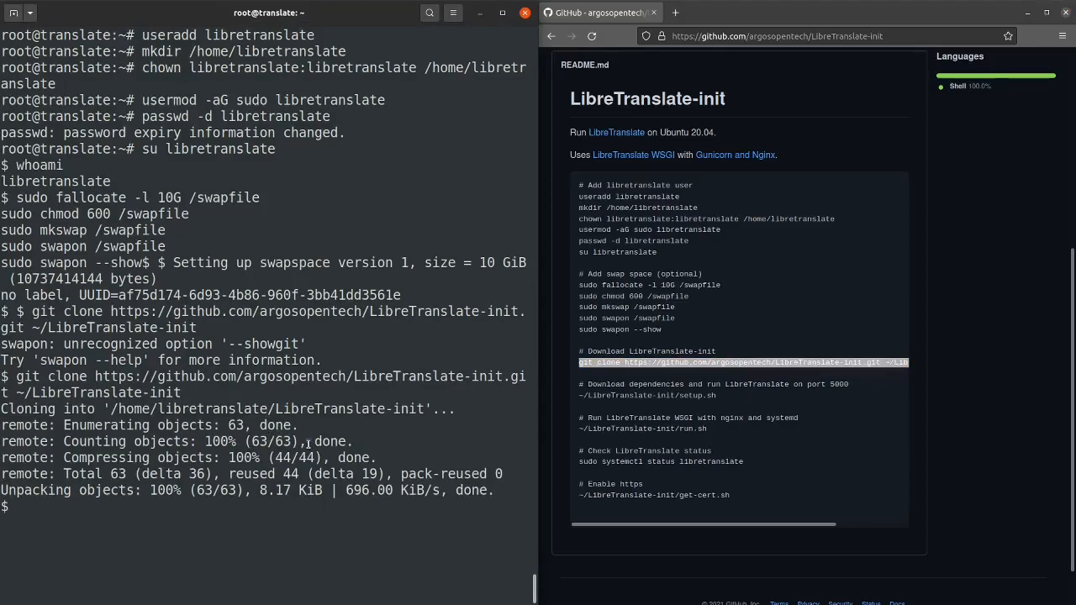
pyautogui.write('l')
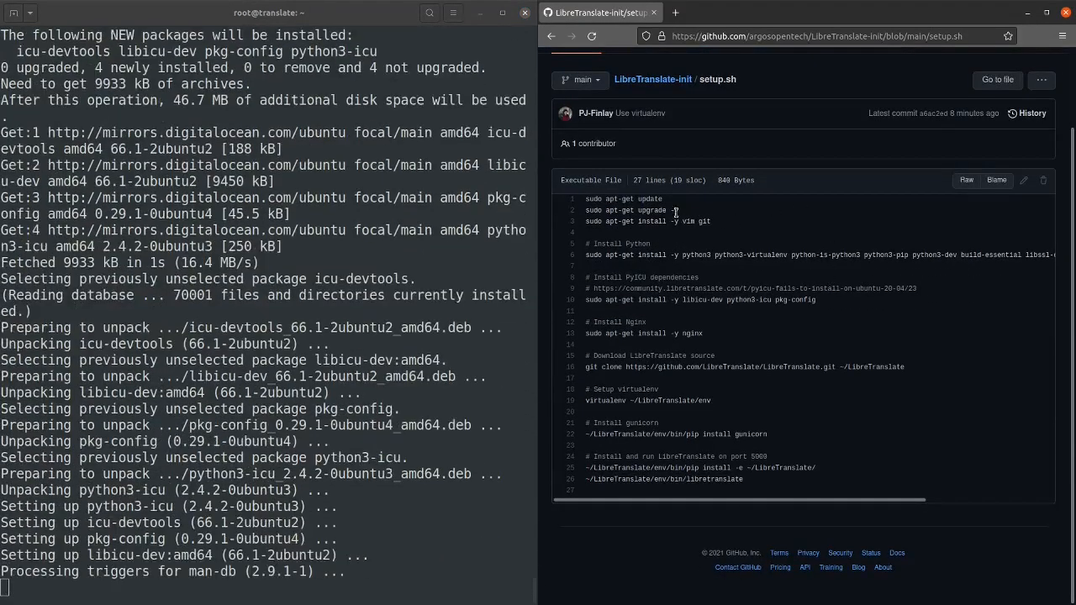
pyautogui.moveTo(676, 256)
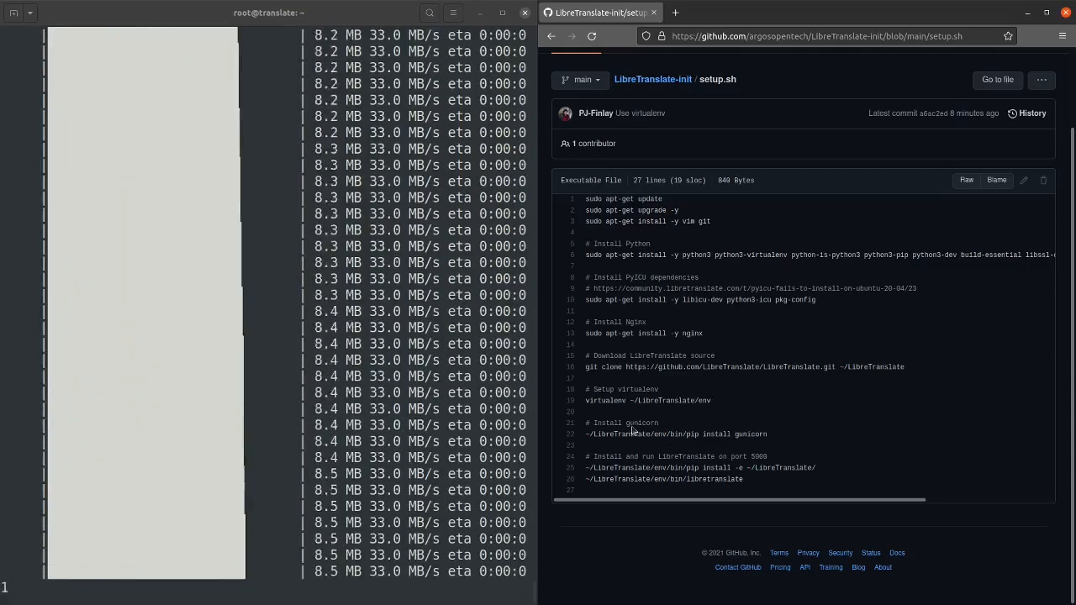
pyautogui.moveTo(776, 444)
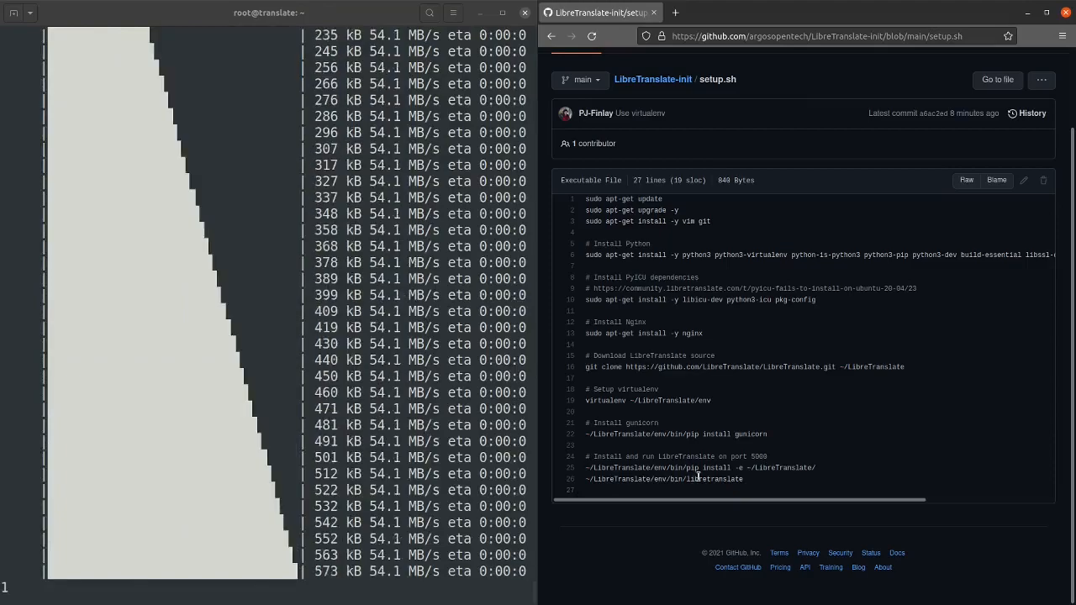
pyautogui.moveTo(777, 484)
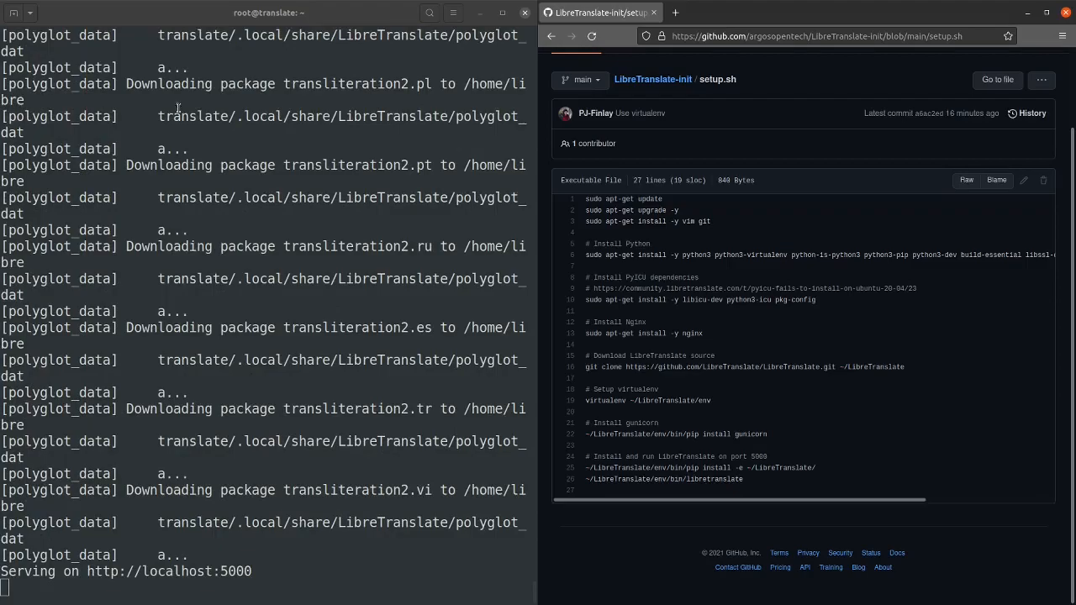
# Step: From a second SSH session as libretranslate, curl localhost:5000 to check the server answers
pyautogui.click(14, 13)
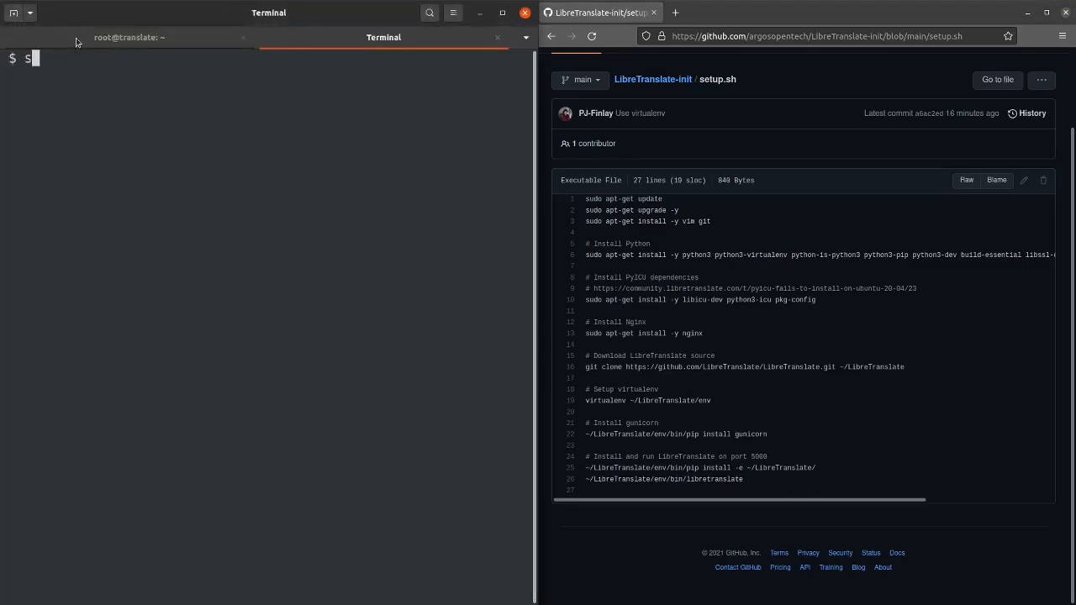
pyautogui.write('ssh root@translate.argosopentech.')
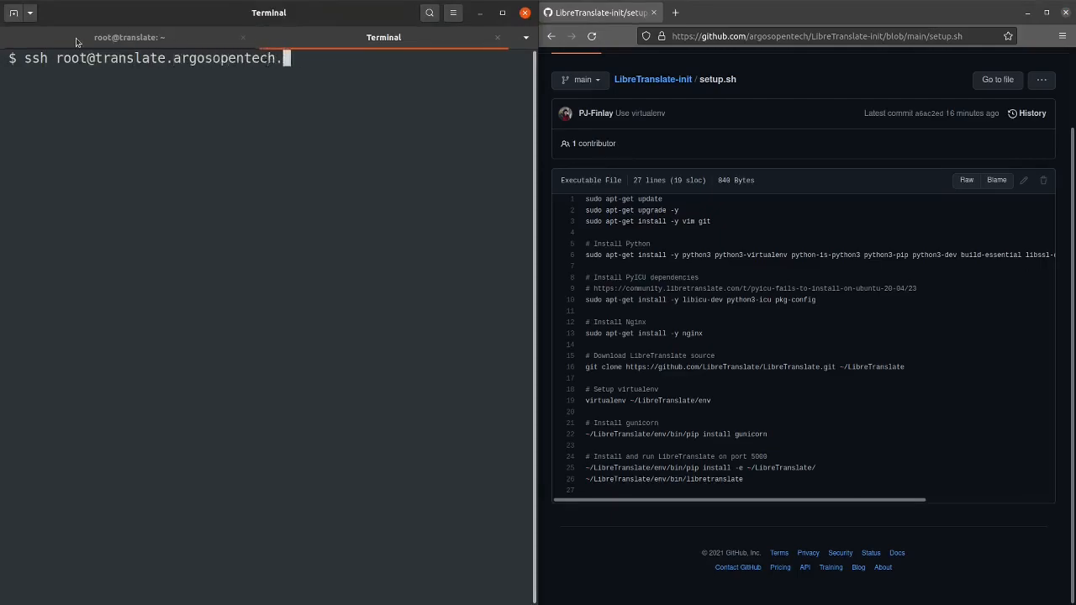
pyautogui.write('com')
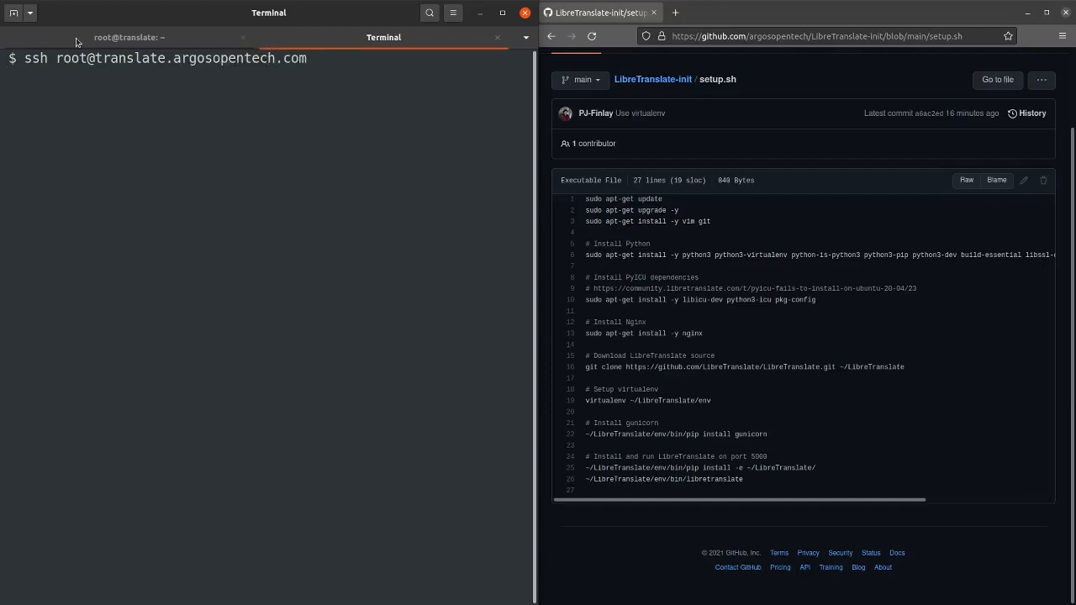
pyautogui.press('Return')
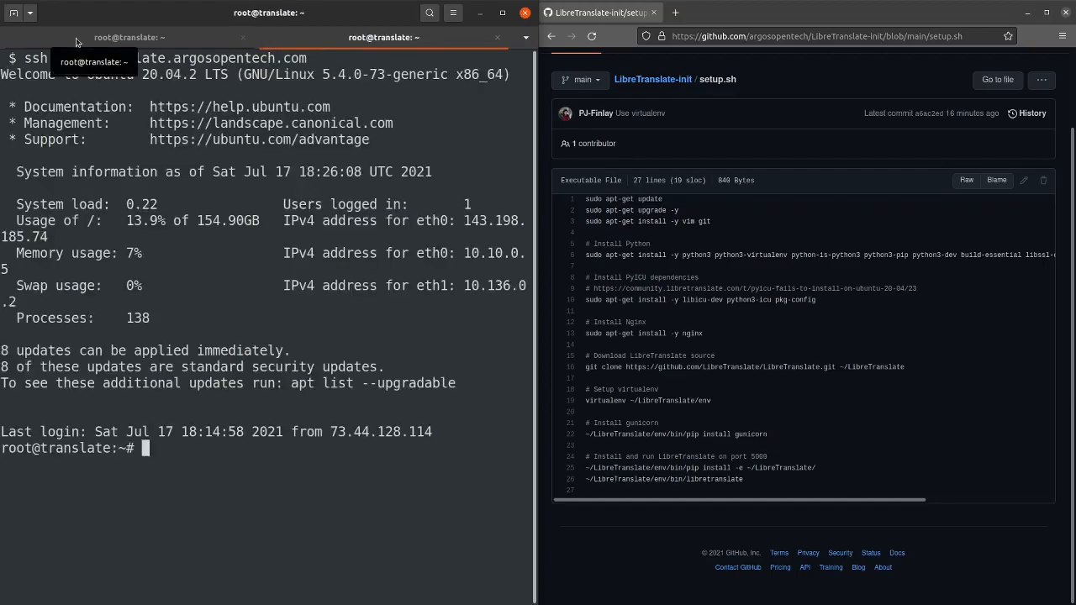
pyautogui.write('su libretranslate')
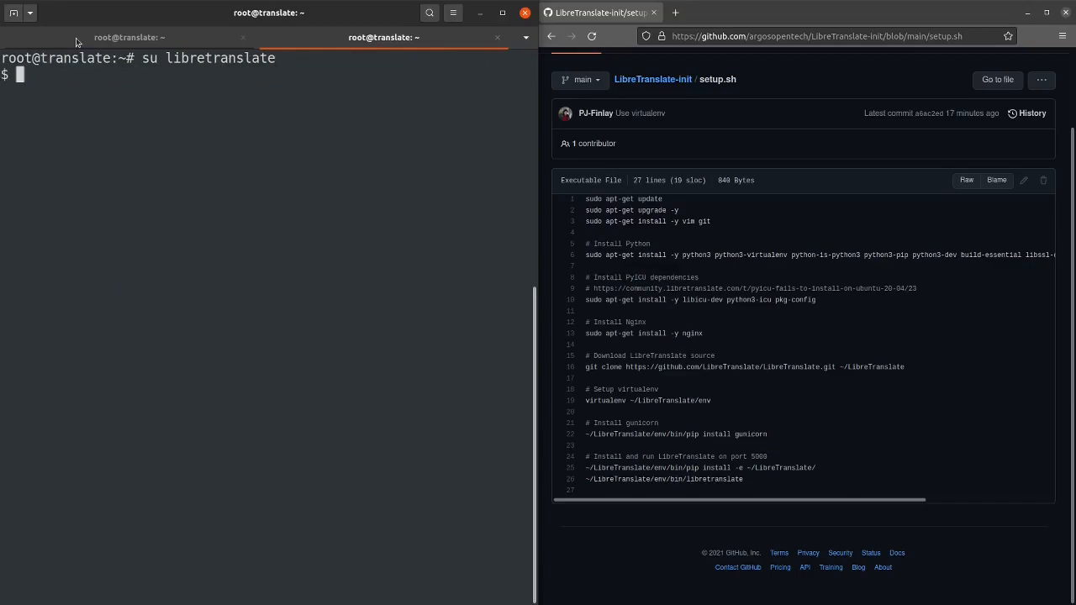
pyautogui.write('curl local')
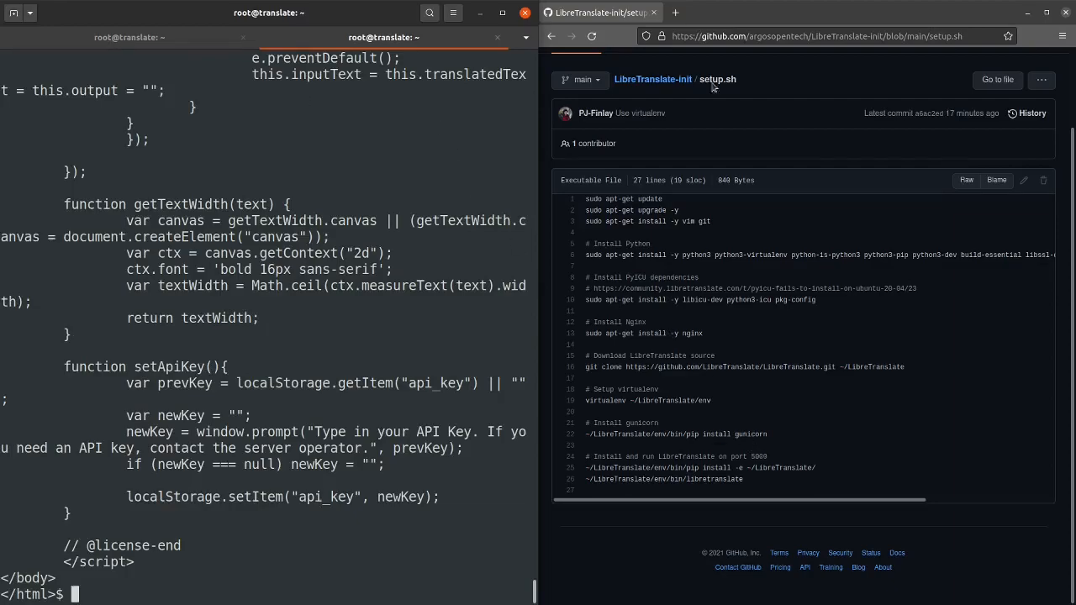
# Step: Stop the running LibreTranslate server with Ctrl+C and move on to the WSGI forum thread
pyautogui.click(653, 79)
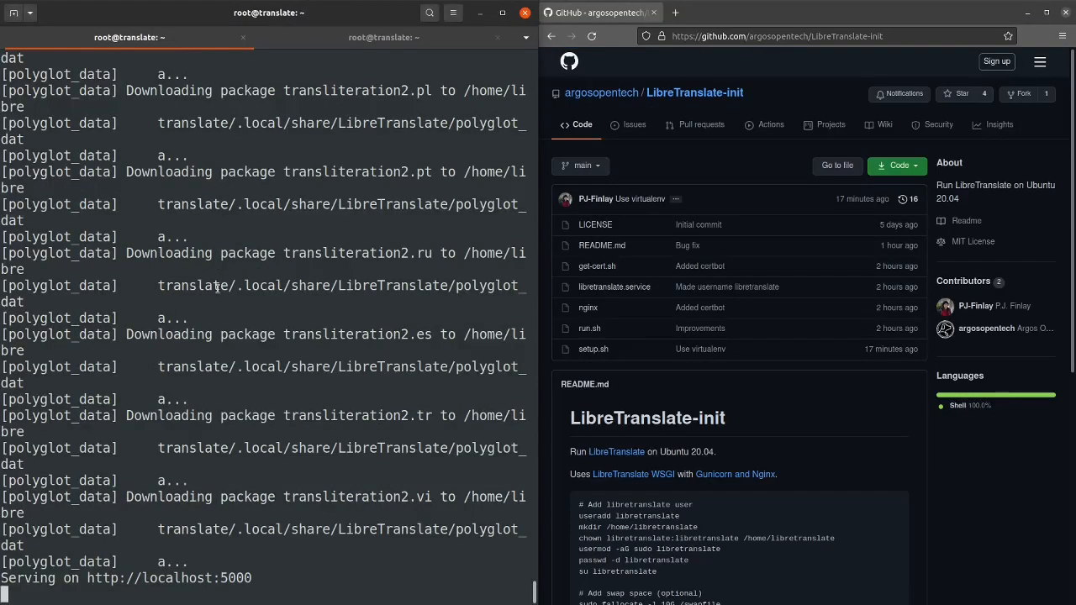
pyautogui.press('ctrl+c')
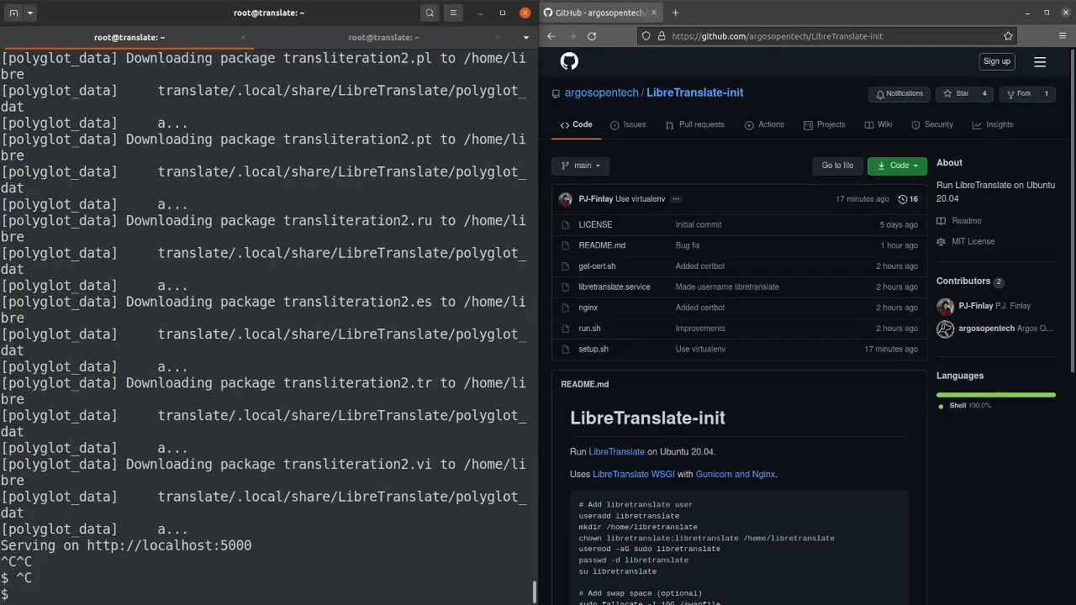
pyautogui.scroll(-3)
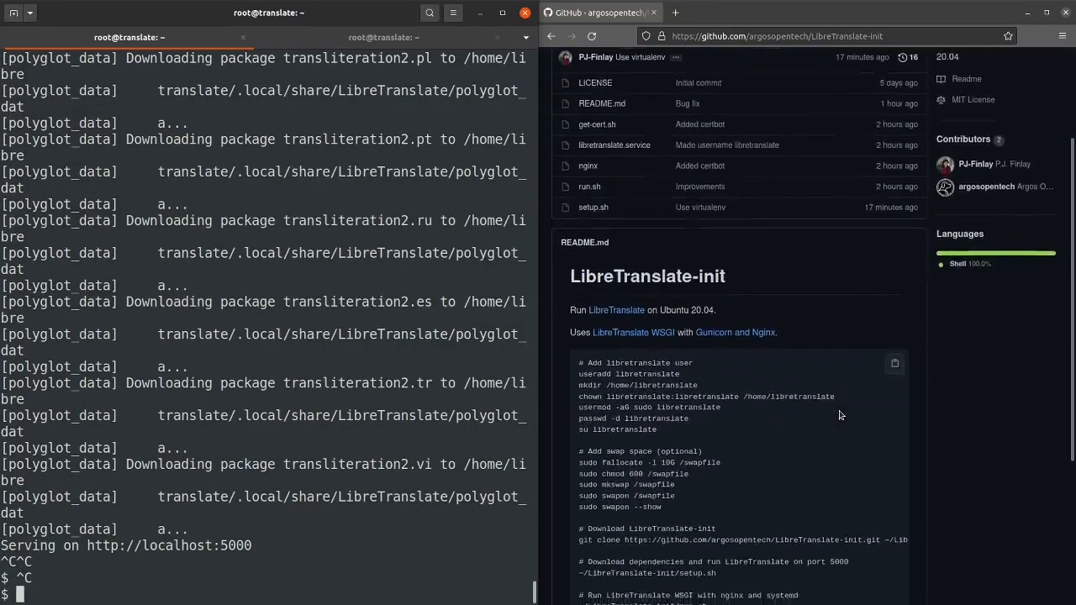
pyautogui.scroll(-3)
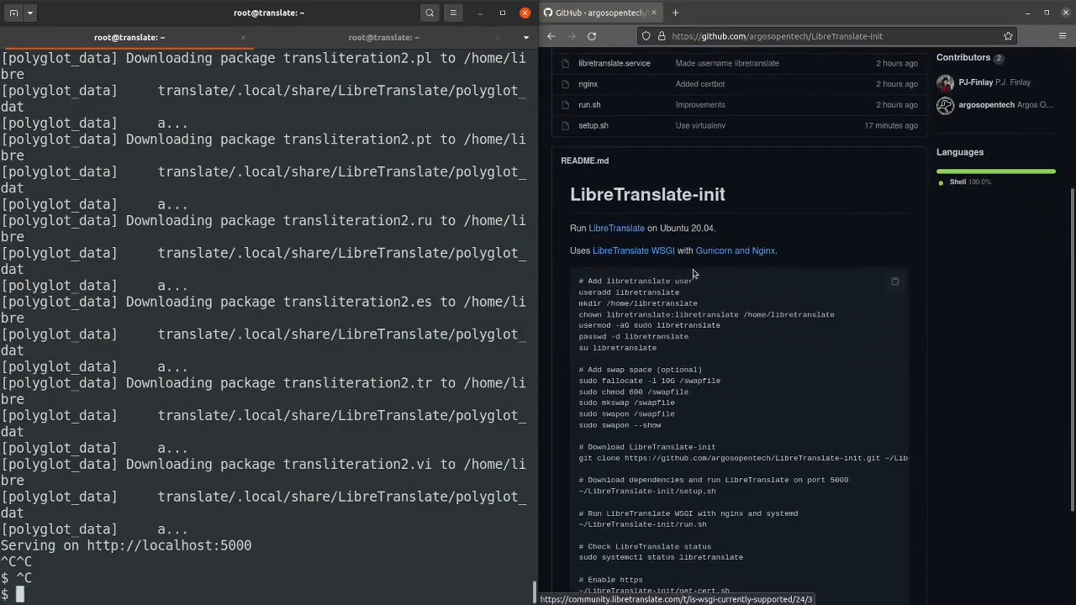
pyautogui.scroll(-3)
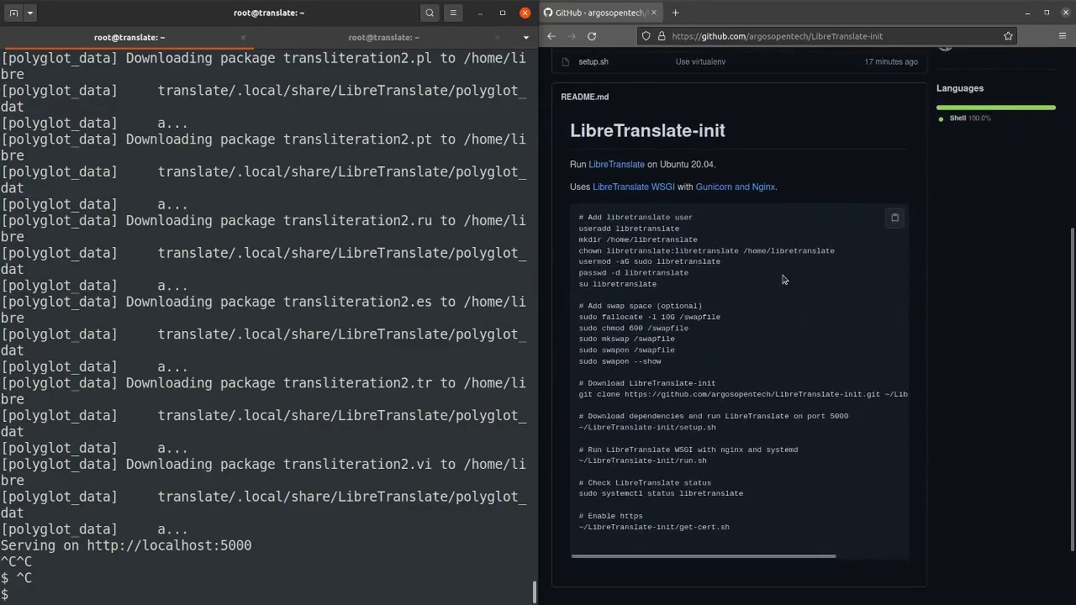
pyautogui.click(807, 12)
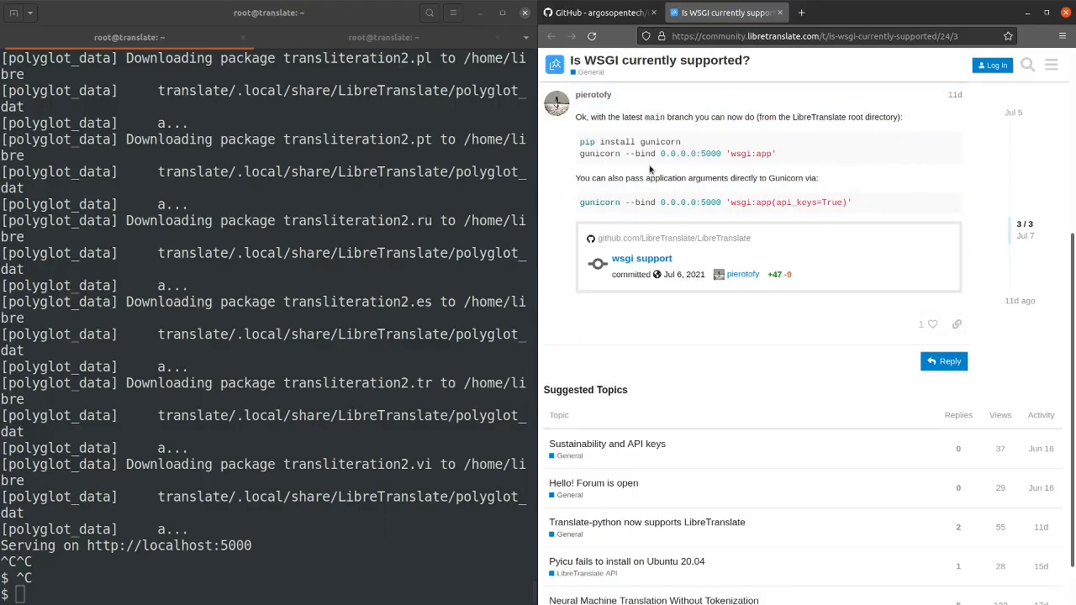
pyautogui.moveTo(673, 168)
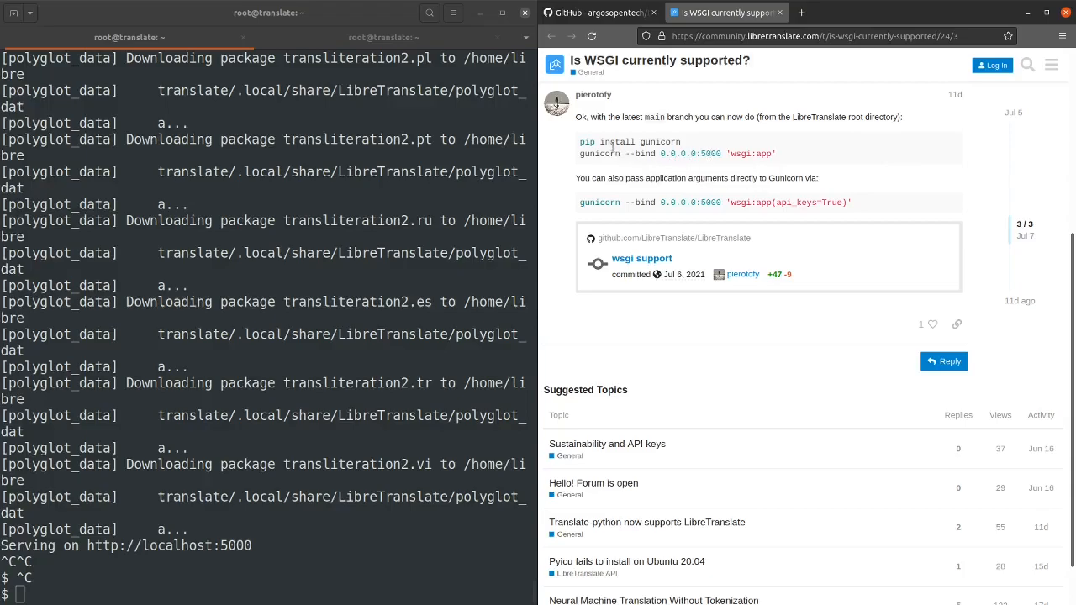
pyautogui.moveTo(586, 141)
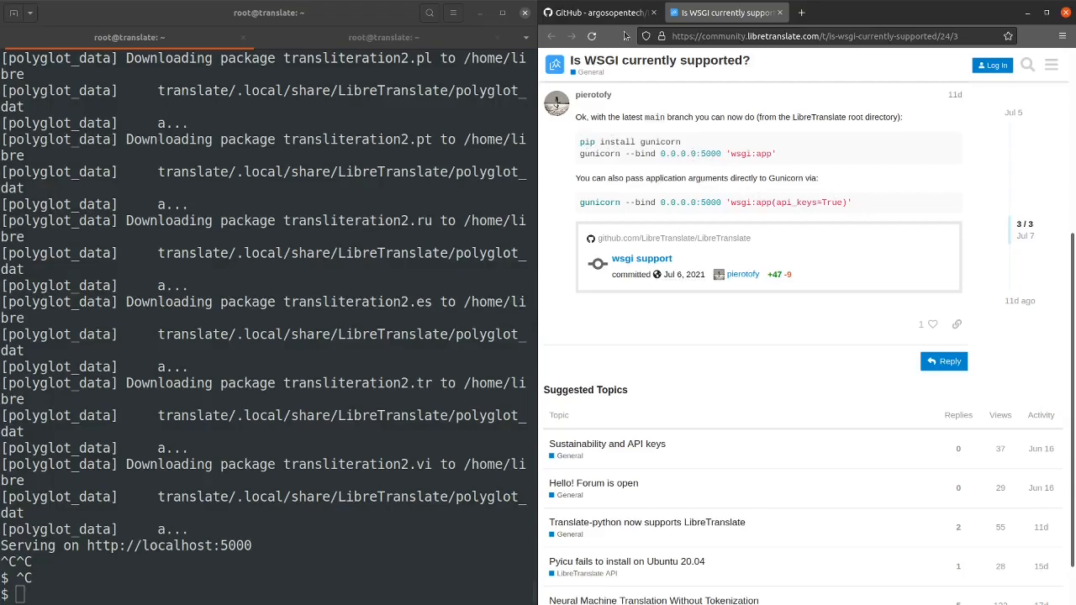
pyautogui.moveTo(593, 216)
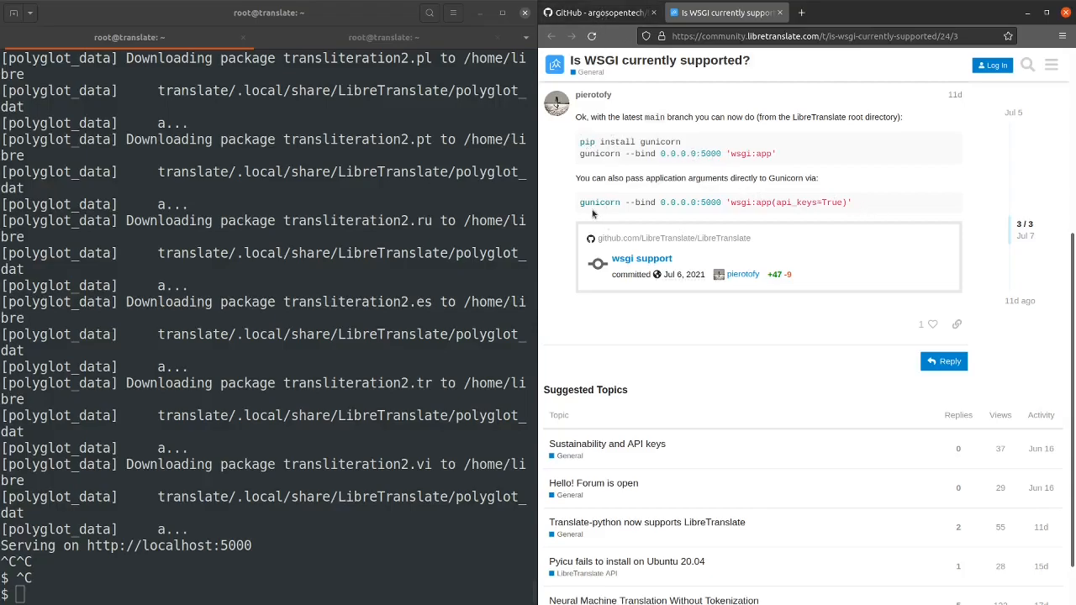
pyautogui.moveTo(636, 211)
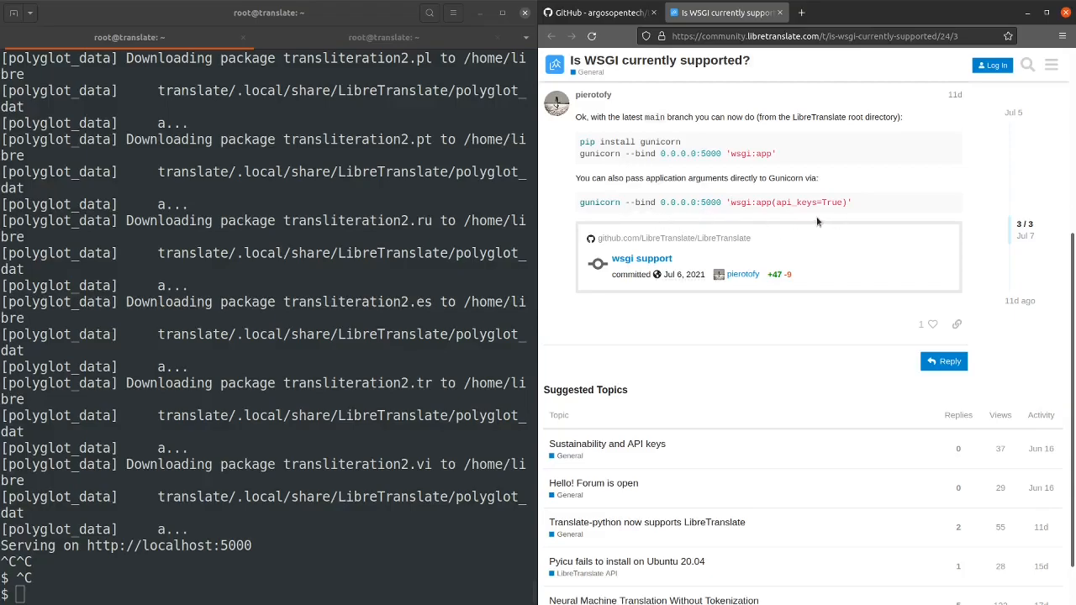
pyautogui.moveTo(770, 212)
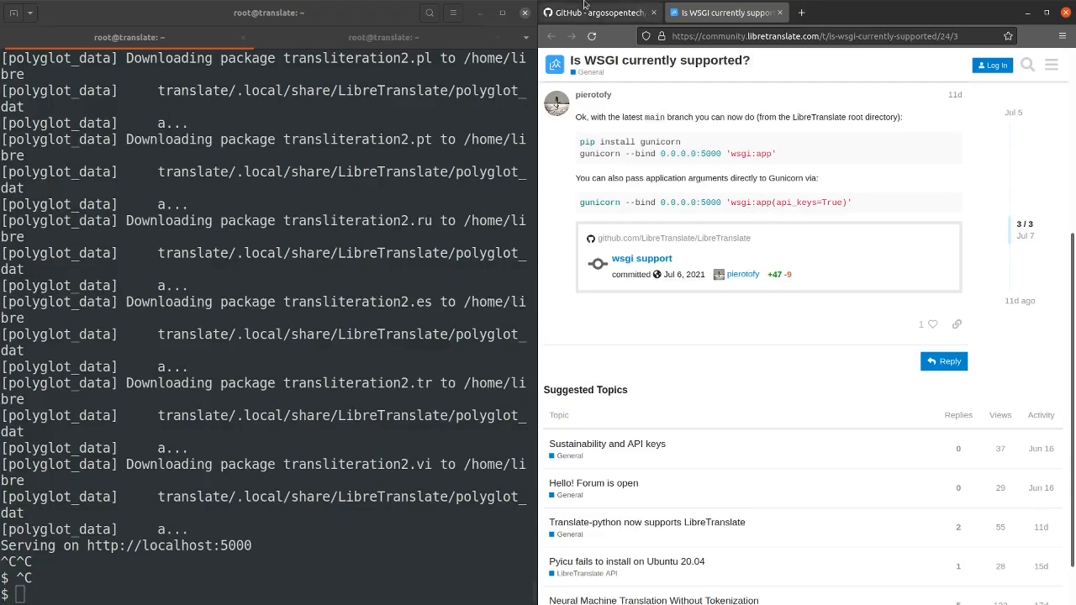
# Step: Return from the Gunicorn forum post to the LibreTranslate-init repository page
pyautogui.click(590, 13)
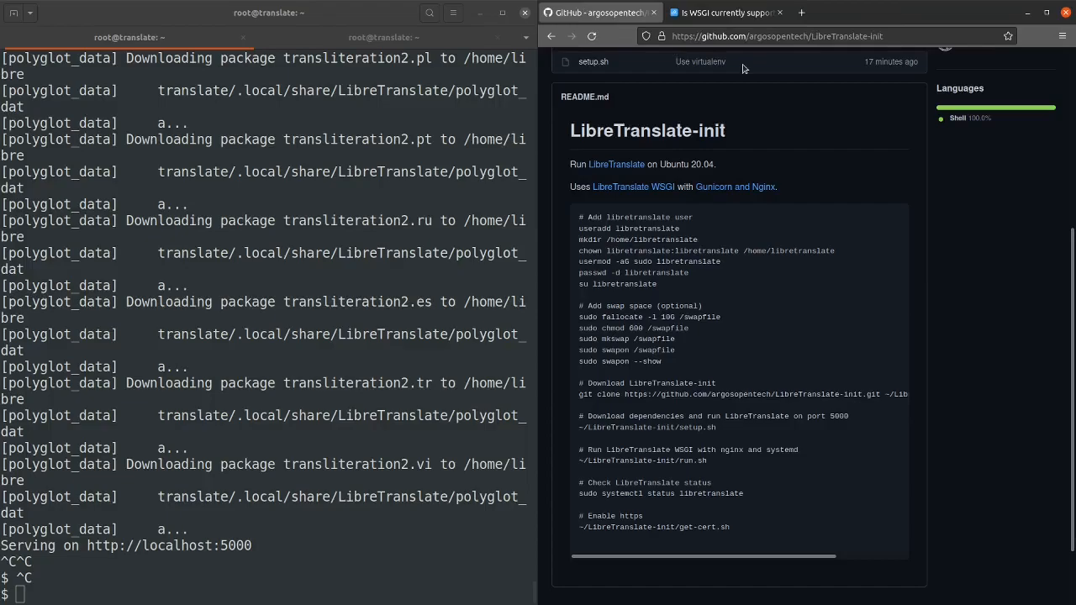
pyautogui.moveTo(723, 168)
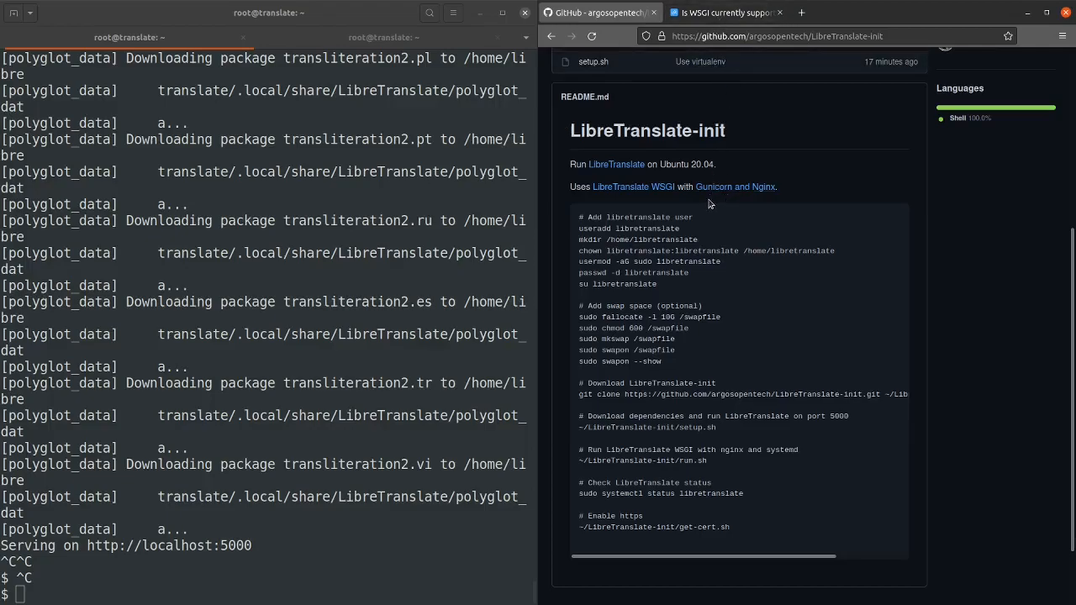
pyautogui.moveTo(779, 196)
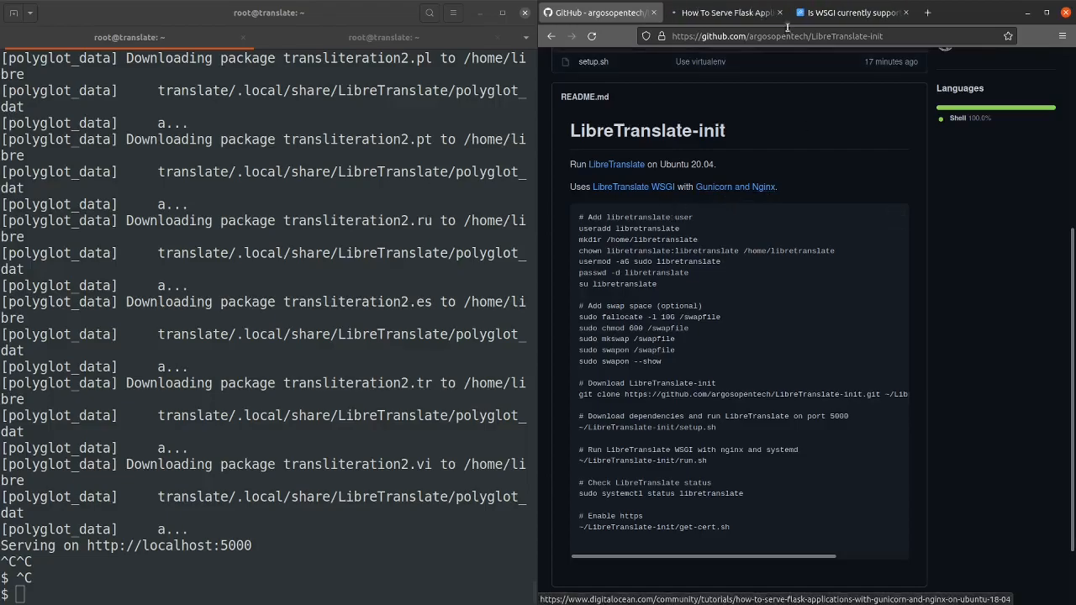
# Step: View the DigitalOcean Flask Gunicorn and Nginx tutorial, then return to the README
pyautogui.click(723, 12)
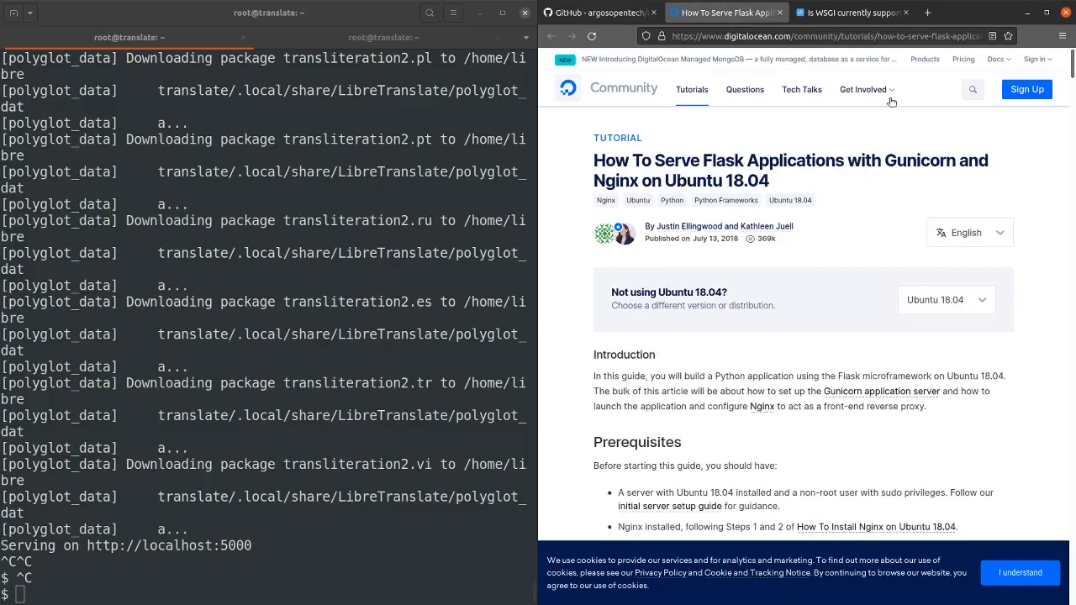
pyautogui.click(632, 14)
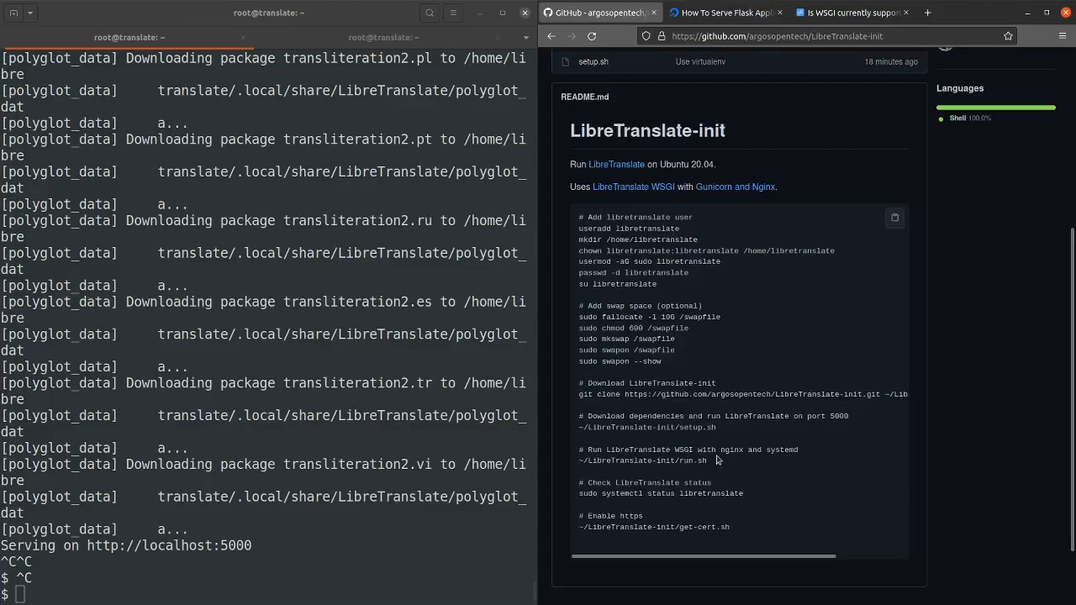
# Step: Run ~/LibreTranslate-init/run.sh to enable the libretranslate service and test nginx
pyautogui.doubleClick(639, 460)
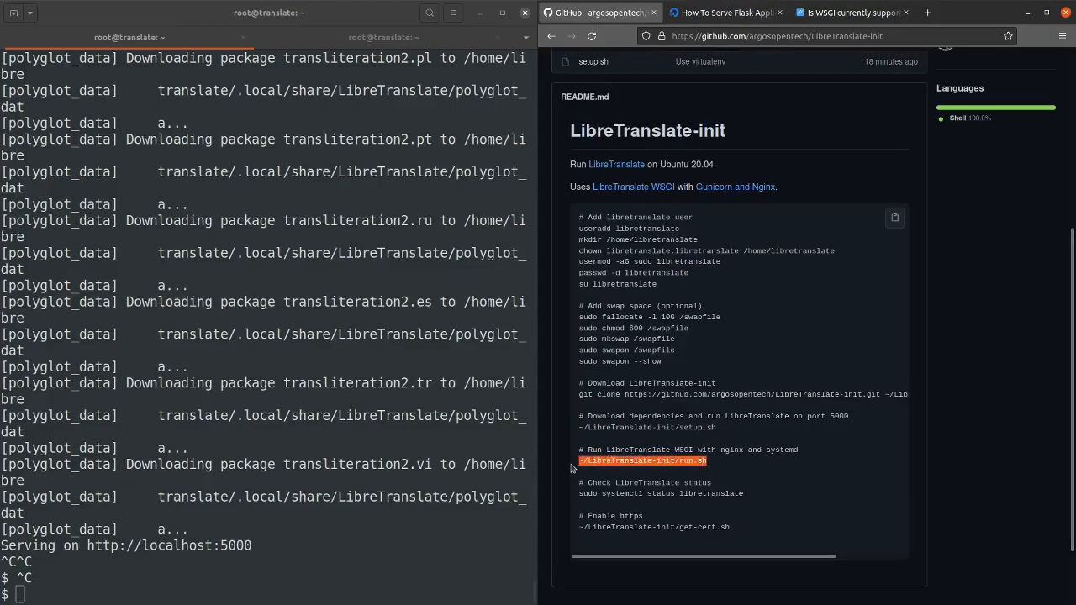
pyautogui.moveTo(686, 461)
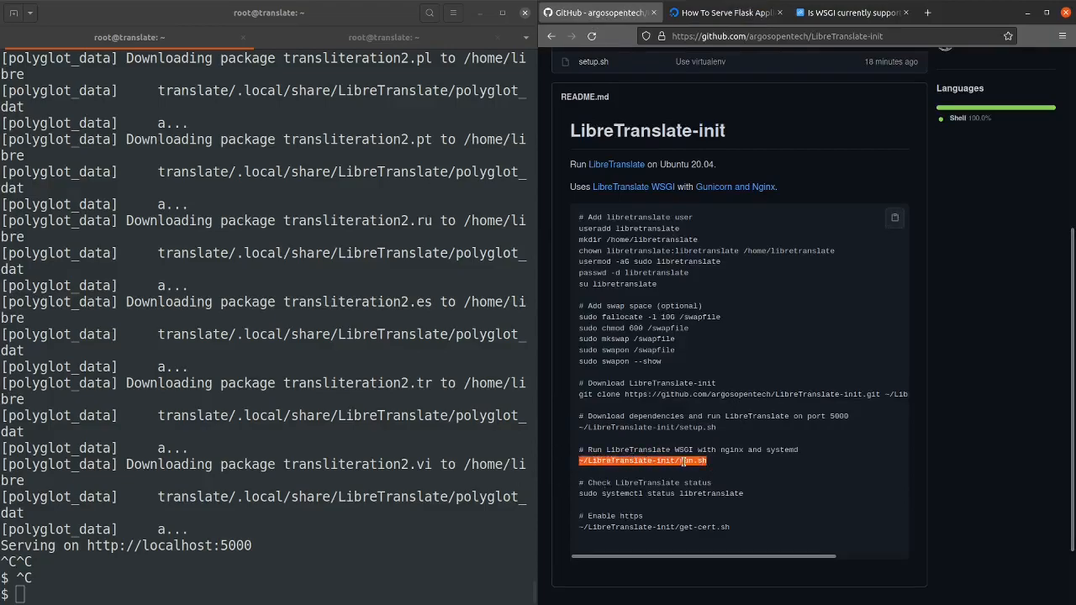
pyautogui.moveTo(391, 488)
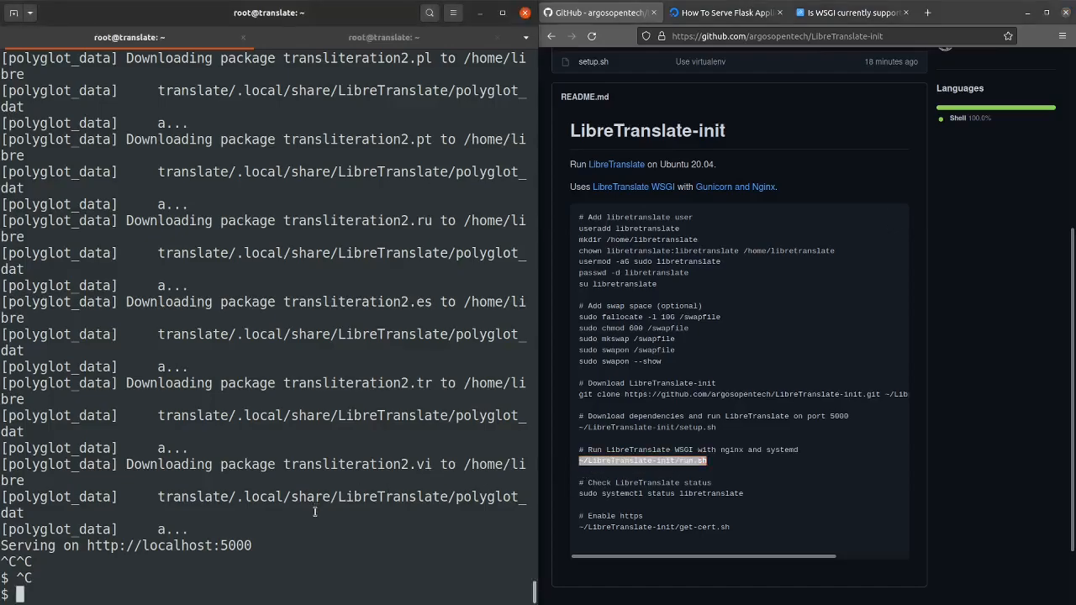
pyautogui.write('~/LibreTranslate-init/run.sh')
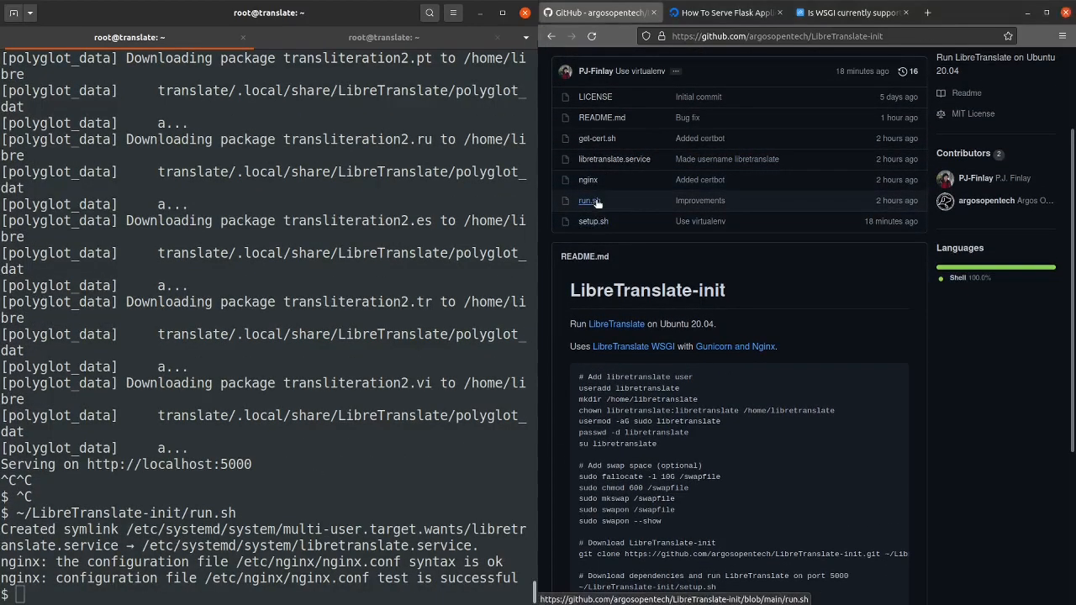
# Step: View the run.sh script's systemd and nginx setup commands on GitHub
pyautogui.click(587, 201)
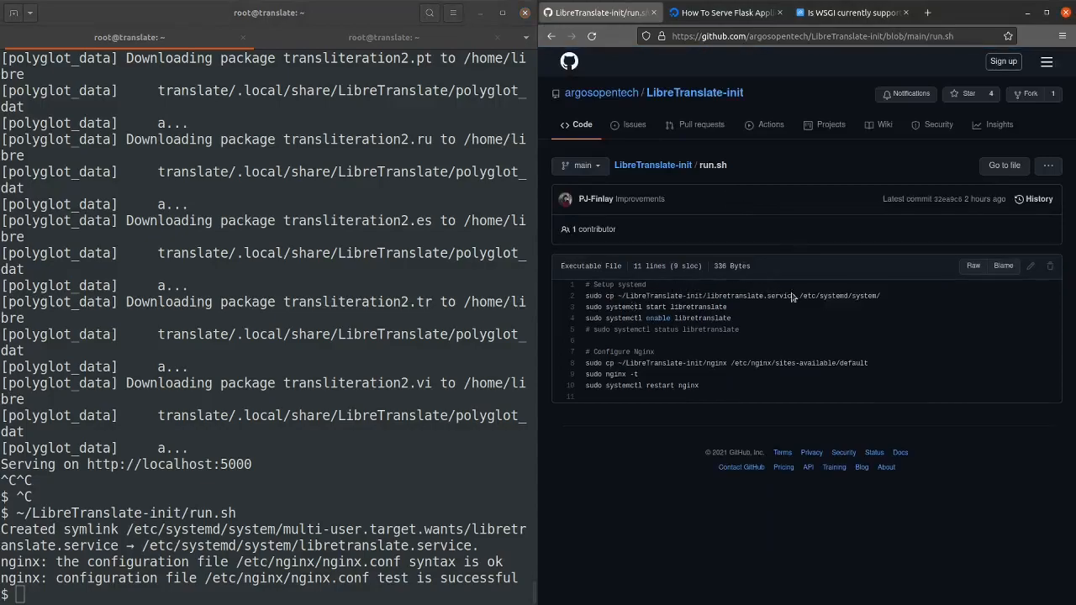
pyautogui.moveTo(598, 296)
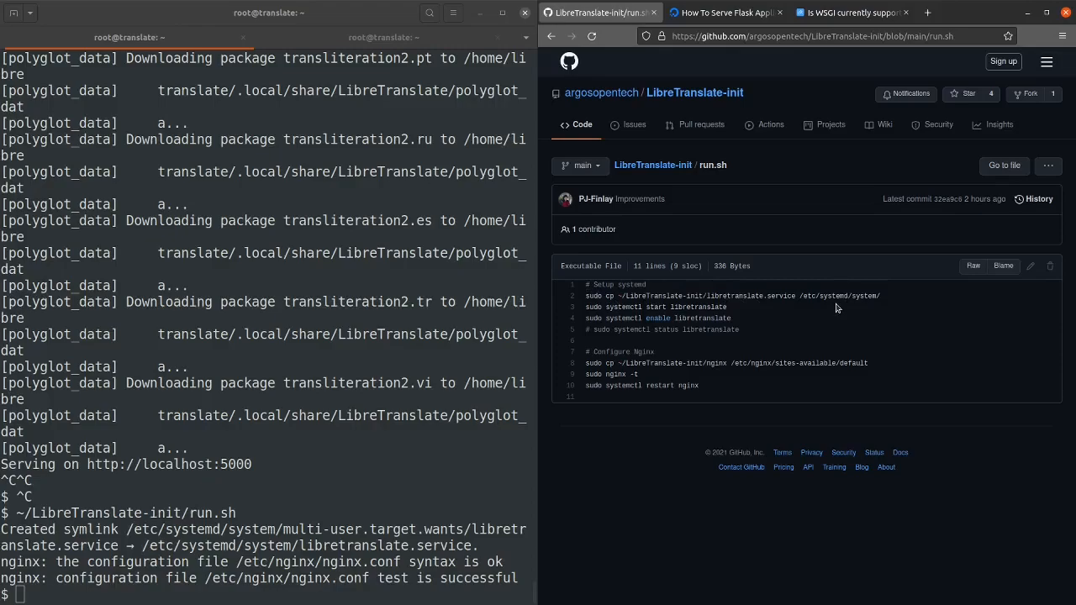
pyautogui.moveTo(703, 299)
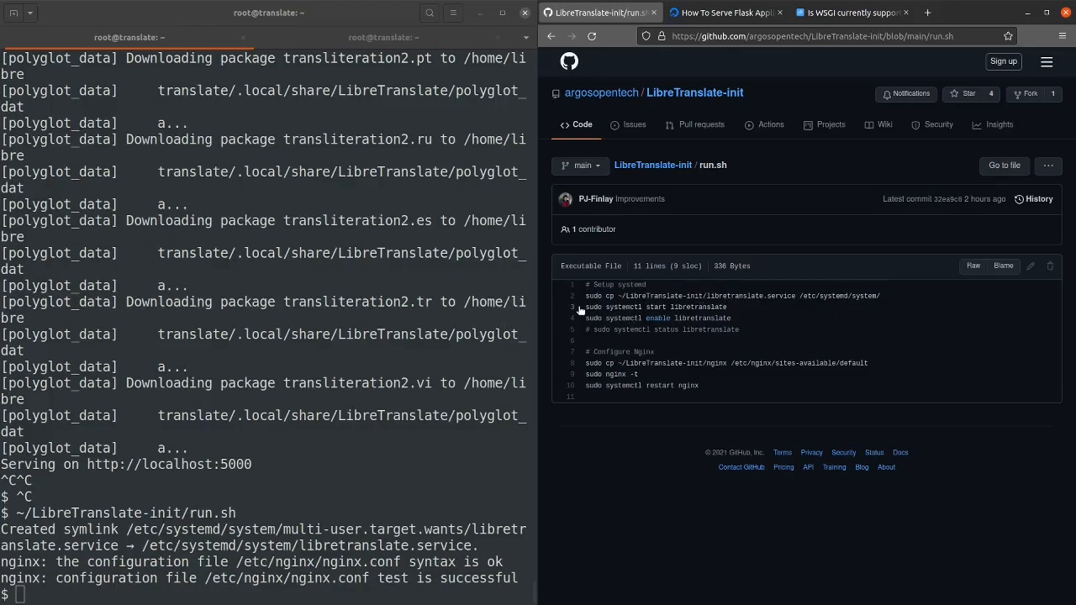
pyautogui.moveTo(726, 311)
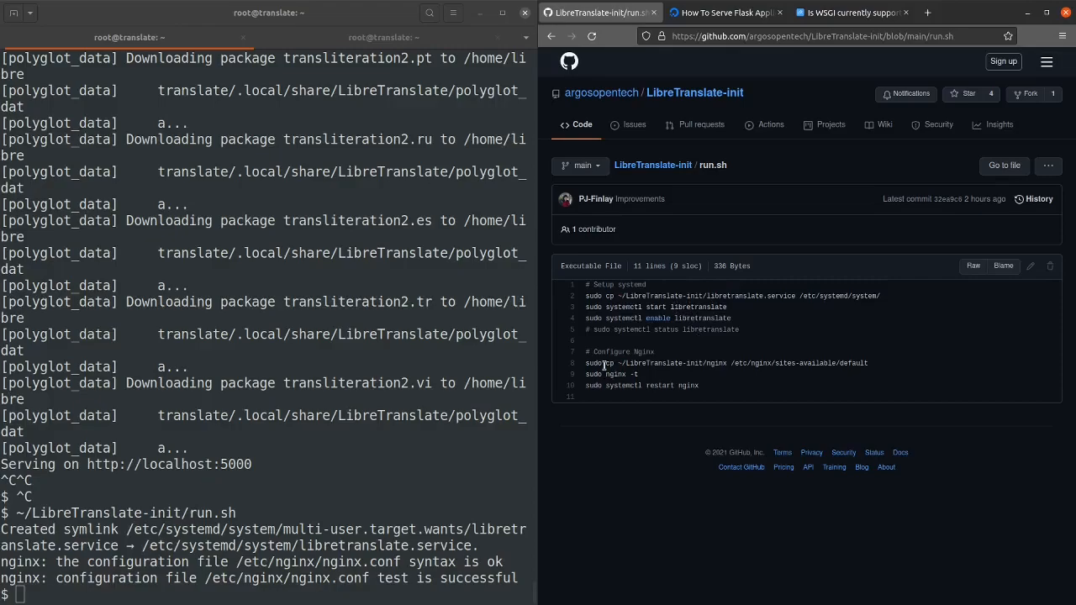
pyautogui.moveTo(656, 366)
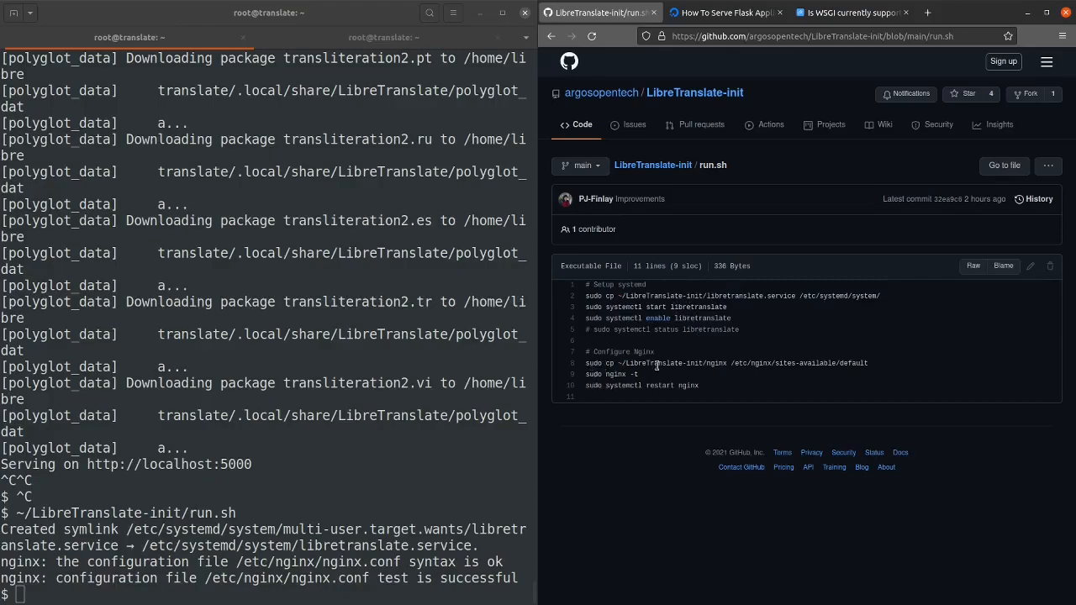
# Step: Read the libretranslate.service unit file, then return to the repository's file list
pyautogui.click(652, 164)
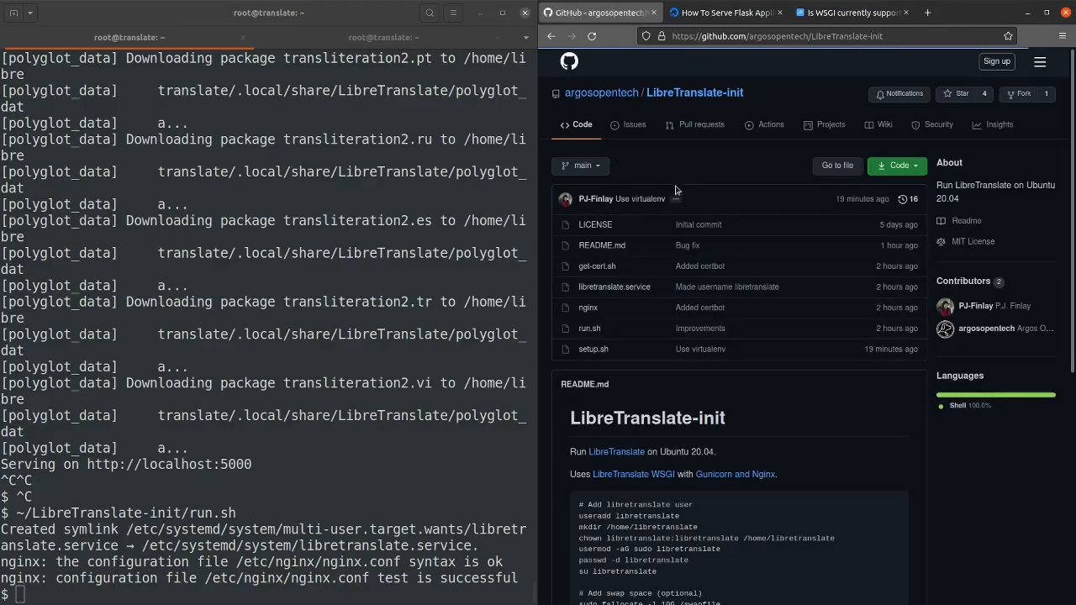
pyautogui.moveTo(614, 286)
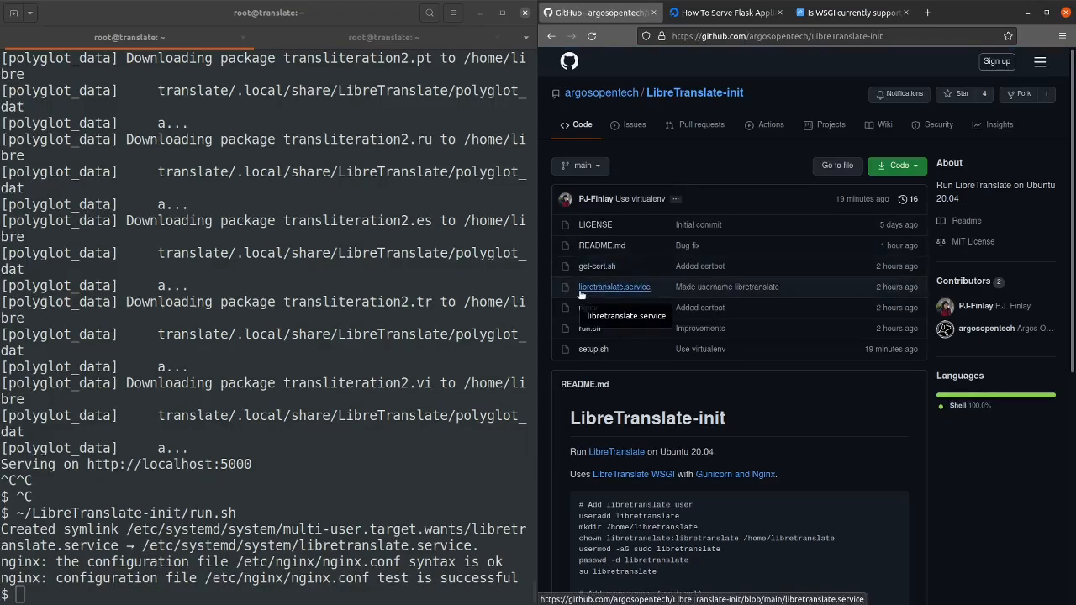
pyautogui.click(614, 286)
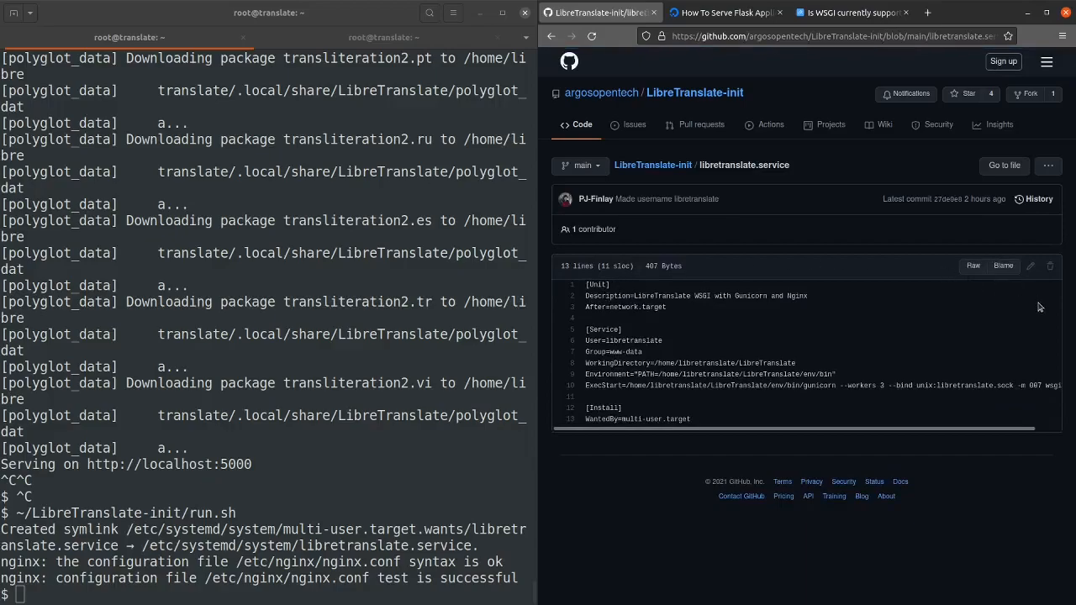
pyautogui.moveTo(957, 301)
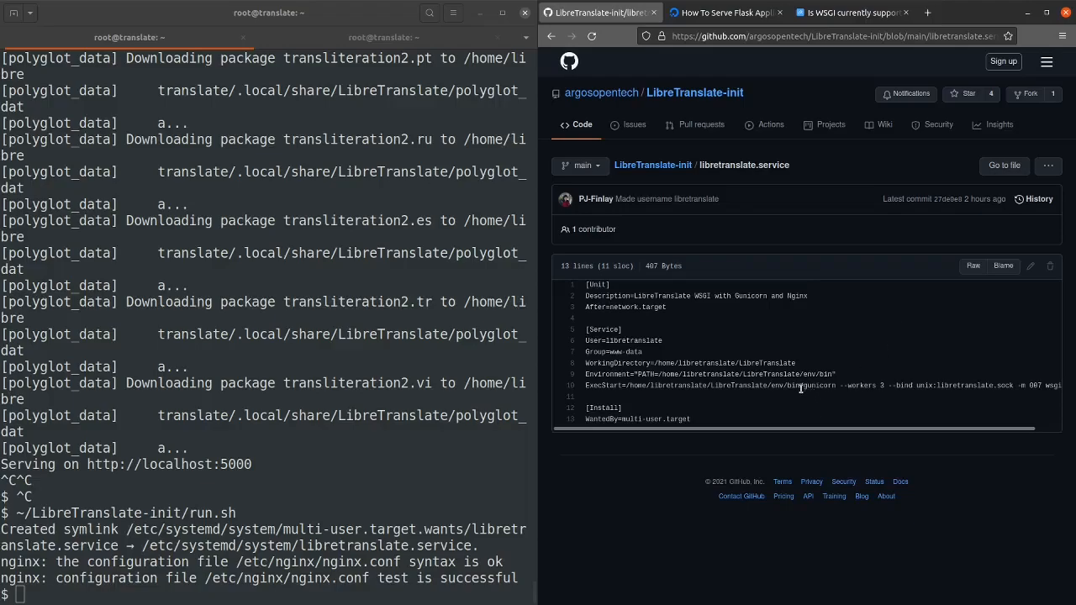
pyautogui.moveTo(888, 430)
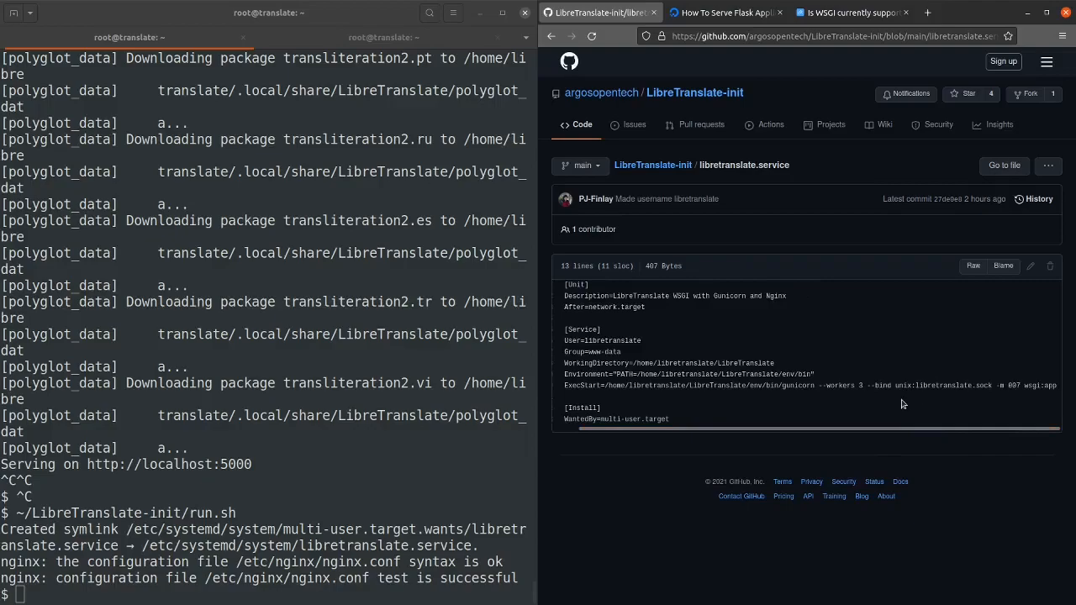
pyautogui.moveTo(963, 419)
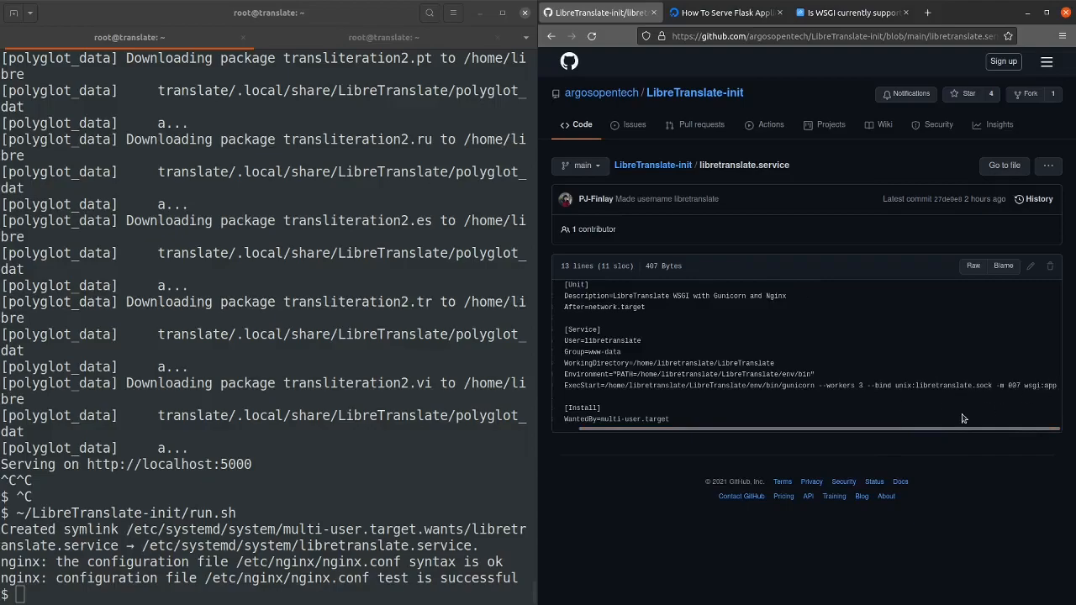
pyautogui.moveTo(962, 434)
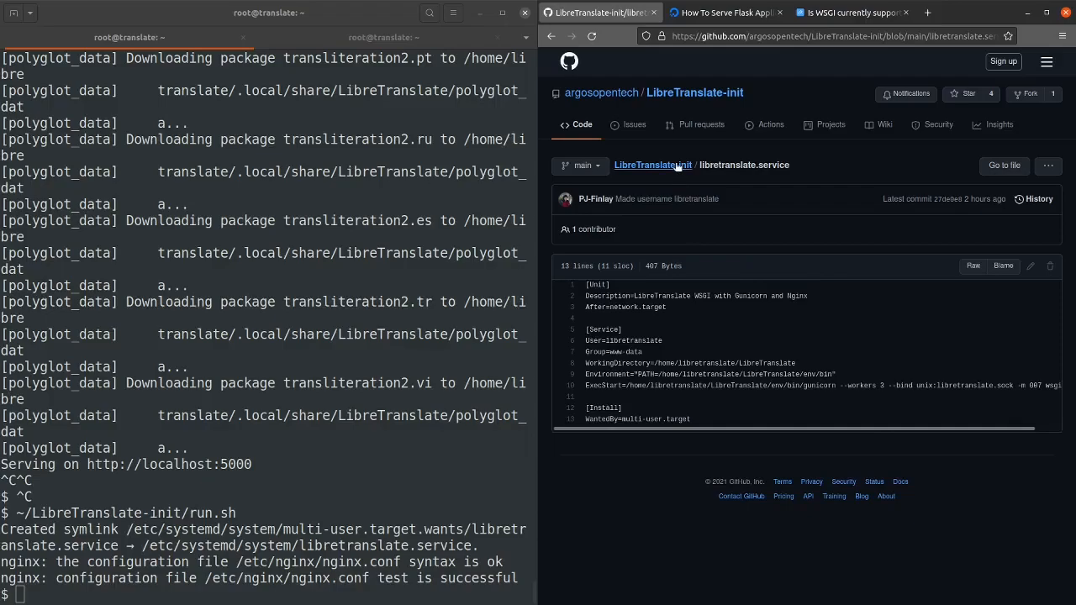
pyautogui.click(652, 164)
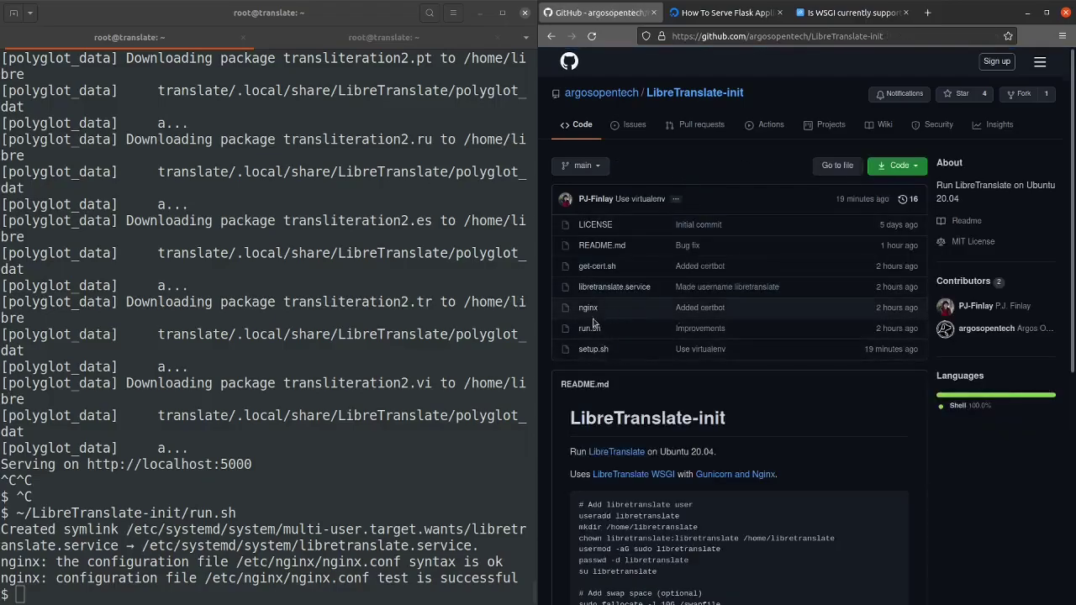
# Step: View the nginx config's proxy_pass socket path and localhost server_name
pyautogui.click(588, 307)
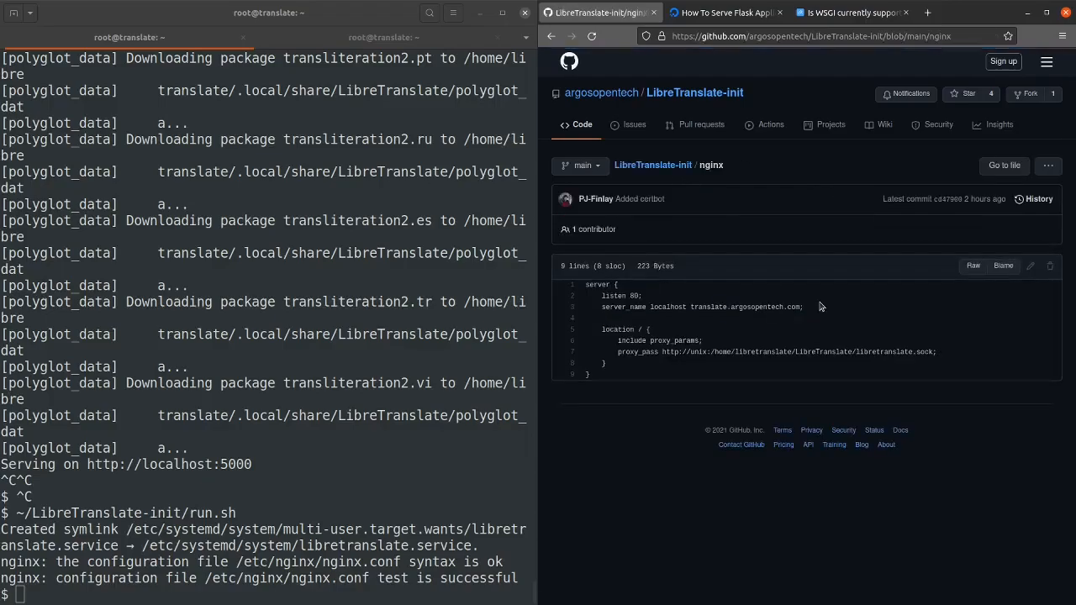
pyautogui.moveTo(609, 328)
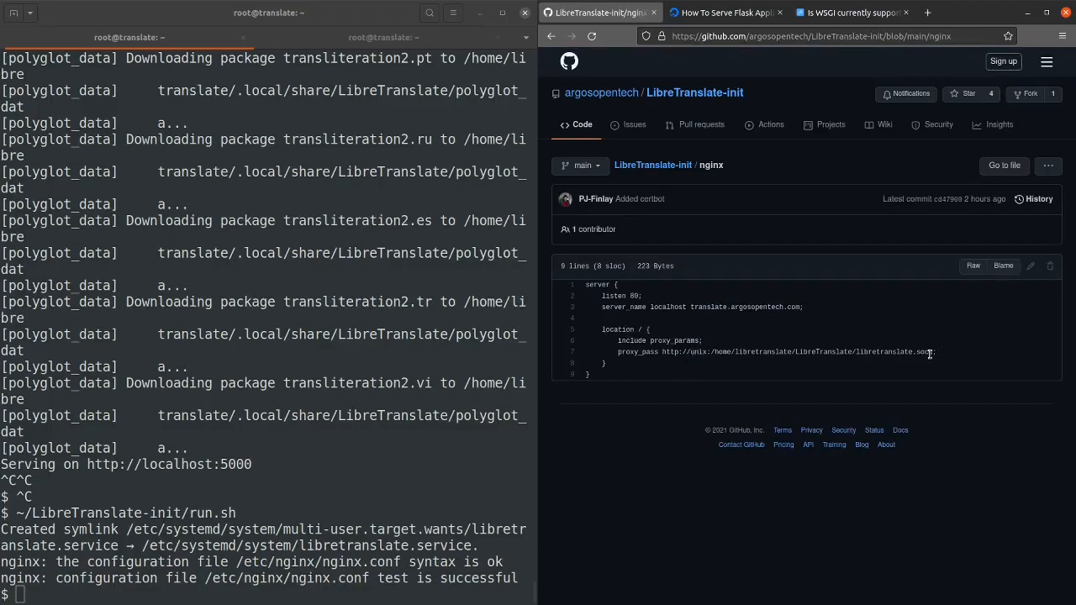
pyautogui.doubleClick(774, 351)
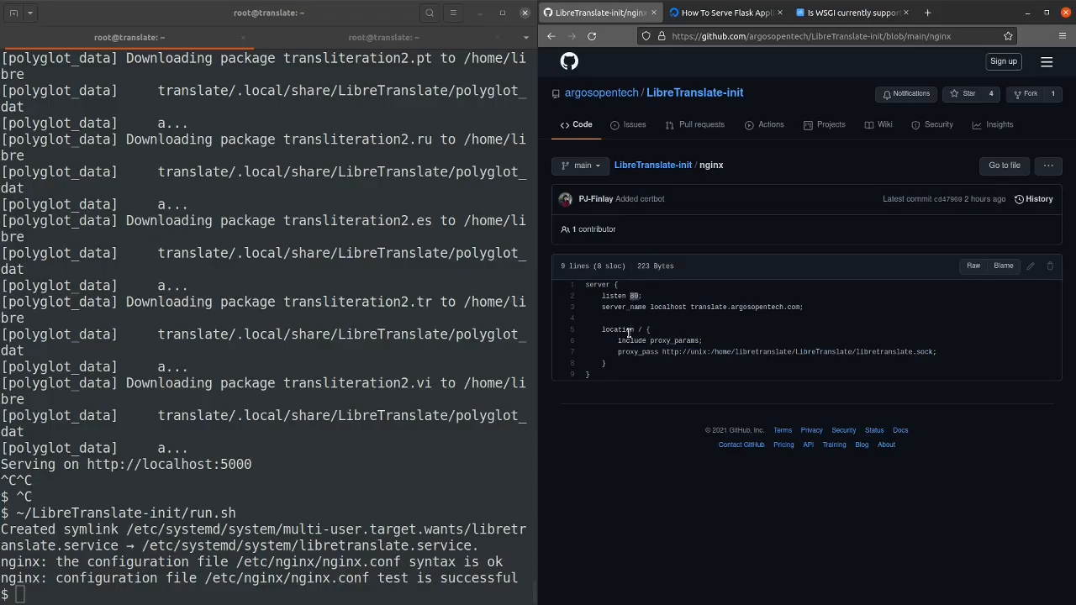
pyautogui.moveTo(673, 333)
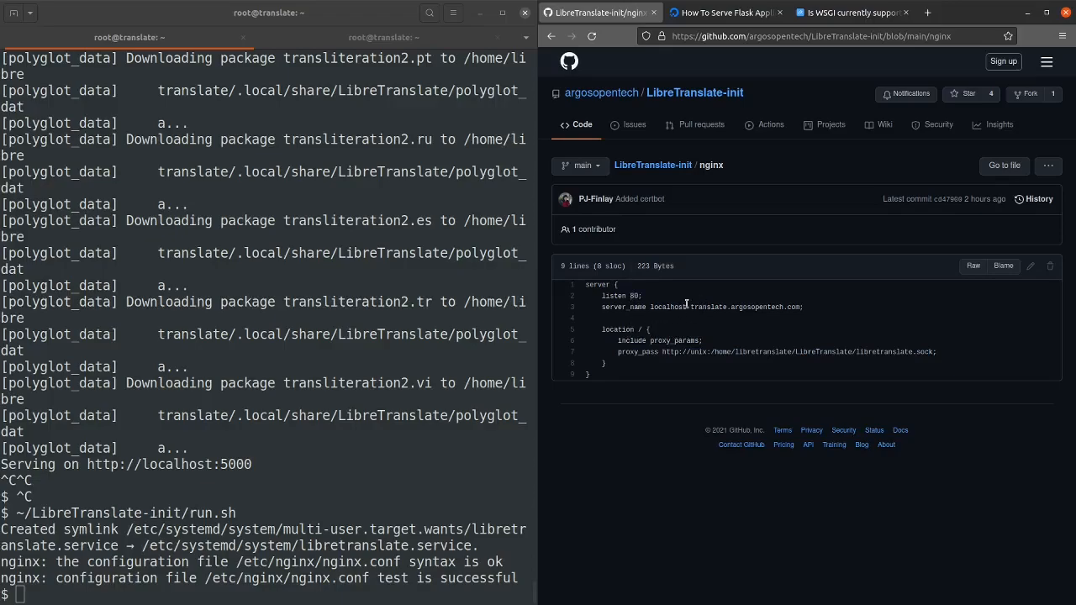
pyautogui.moveTo(692, 319)
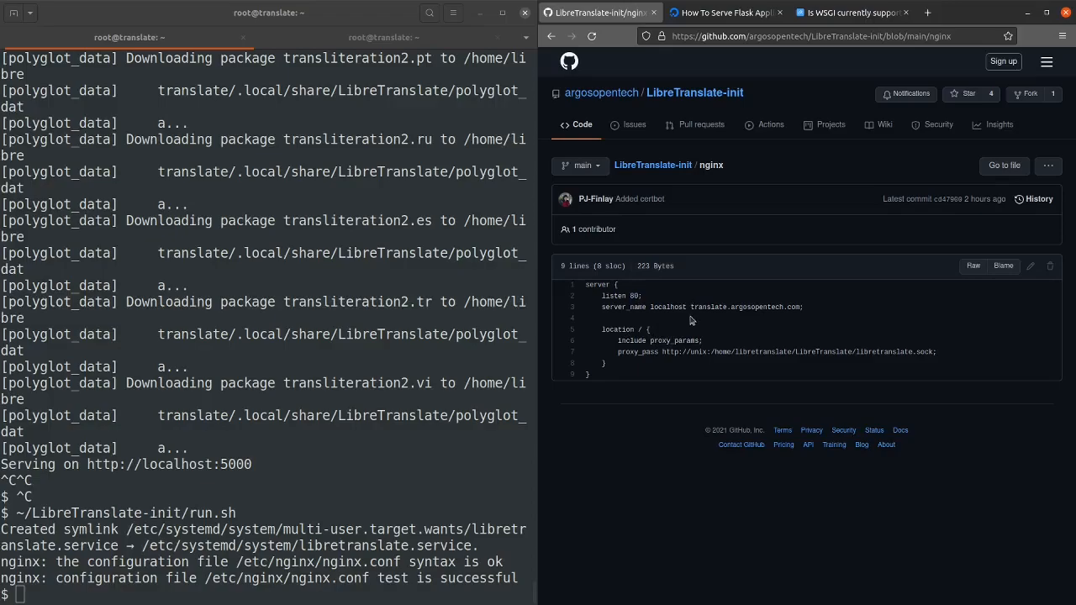
pyautogui.moveTo(693, 308)
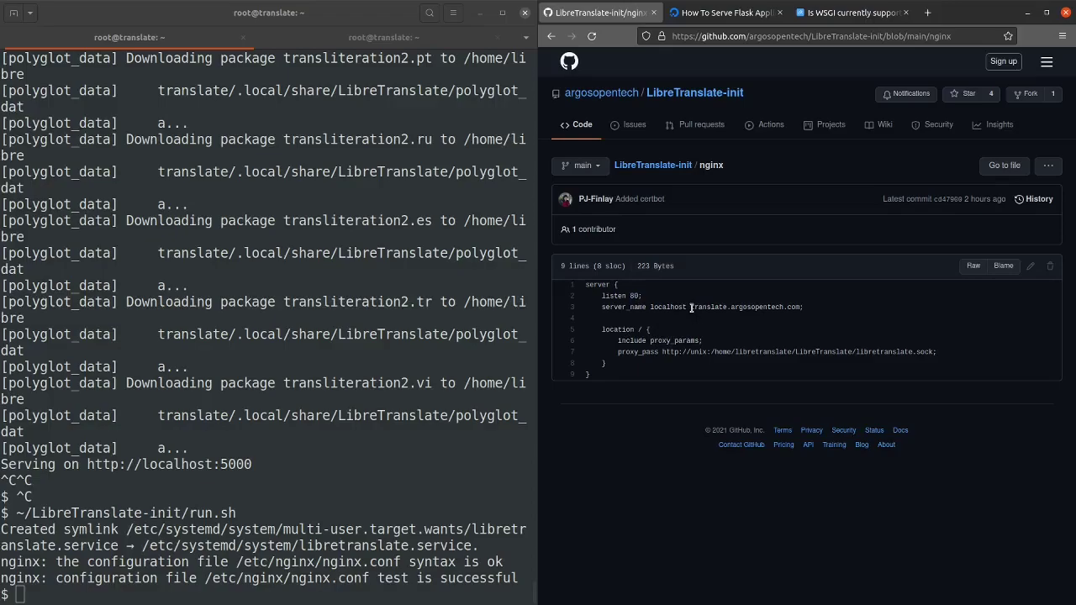
pyautogui.doubleClick(748, 306)
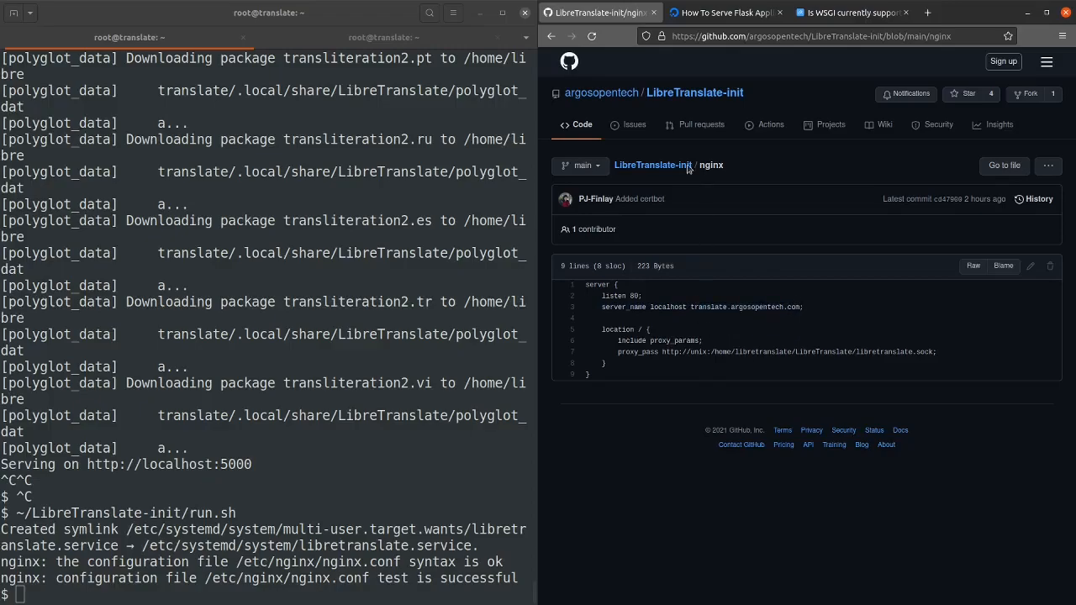
# Step: Take 'sudo systemctl status libretranslate' from the README and confirm the service is active (running)
pyautogui.click(652, 164)
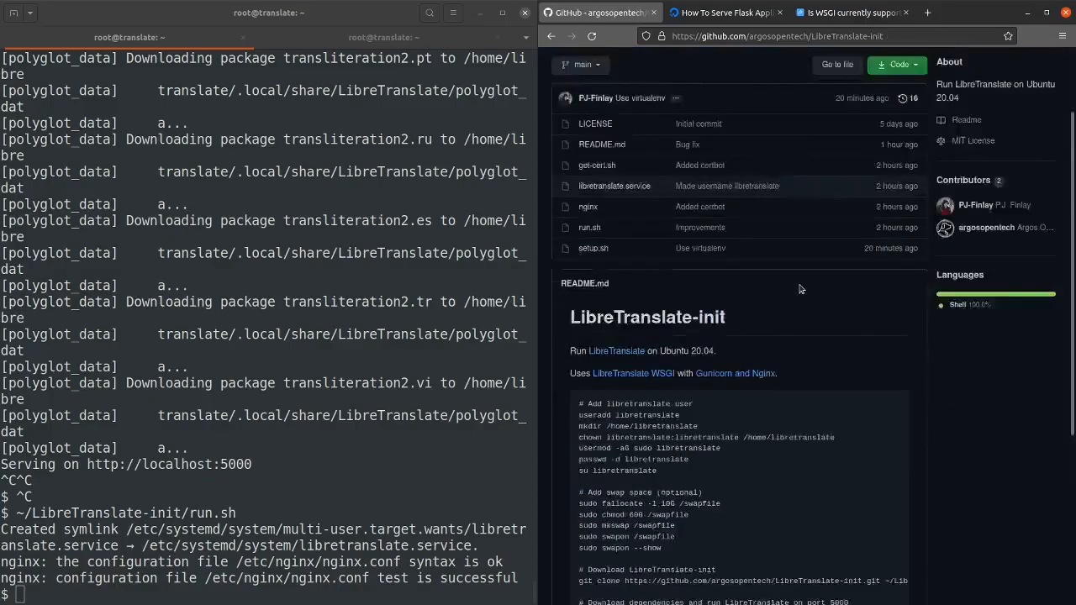
pyautogui.scroll(-3)
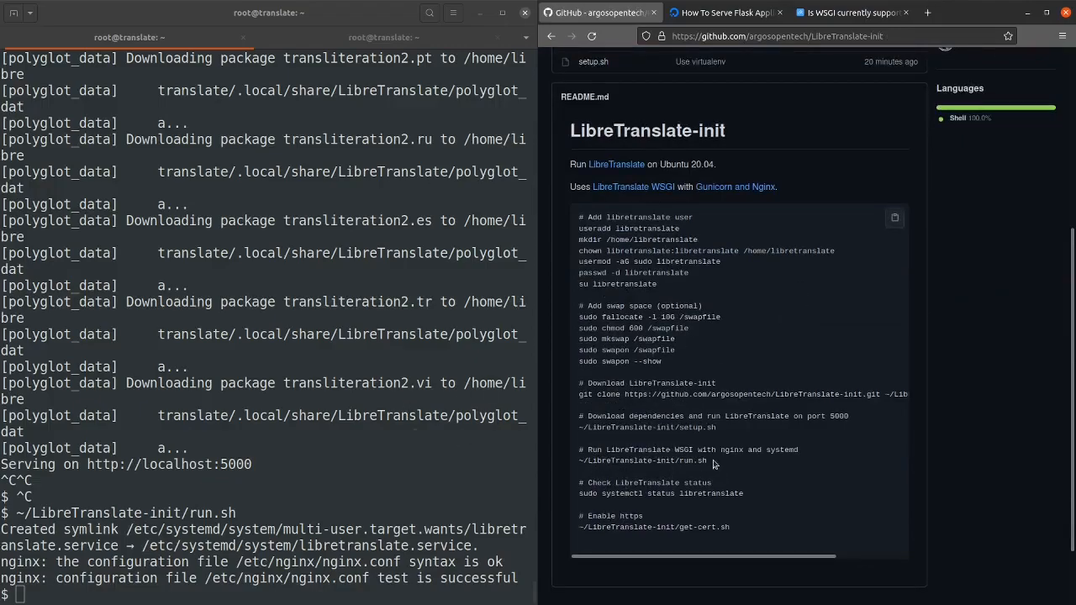
pyautogui.doubleClick(639, 460)
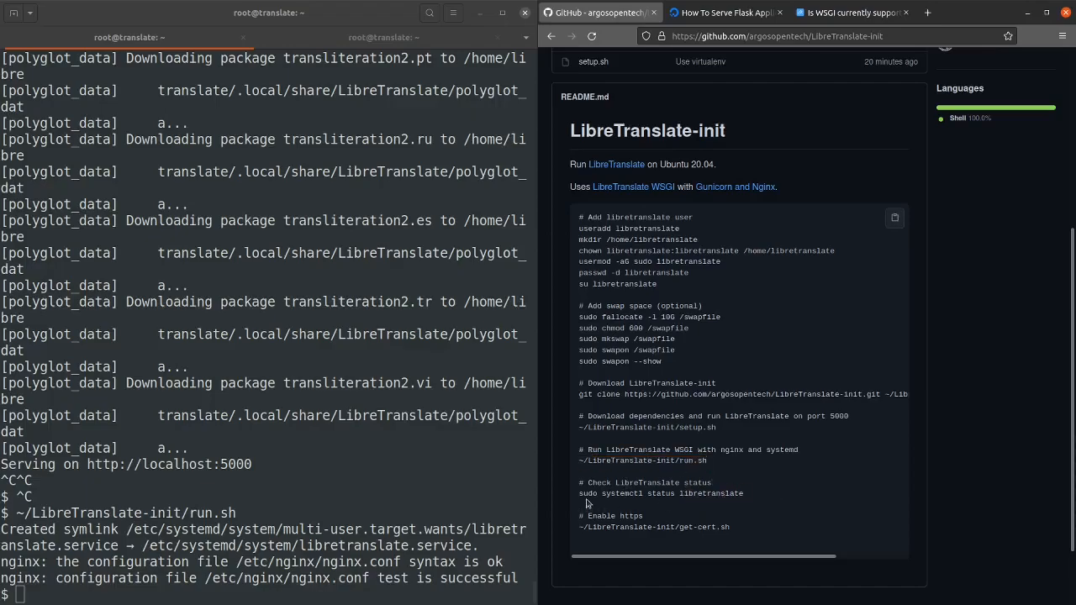
pyautogui.doubleClick(659, 494)
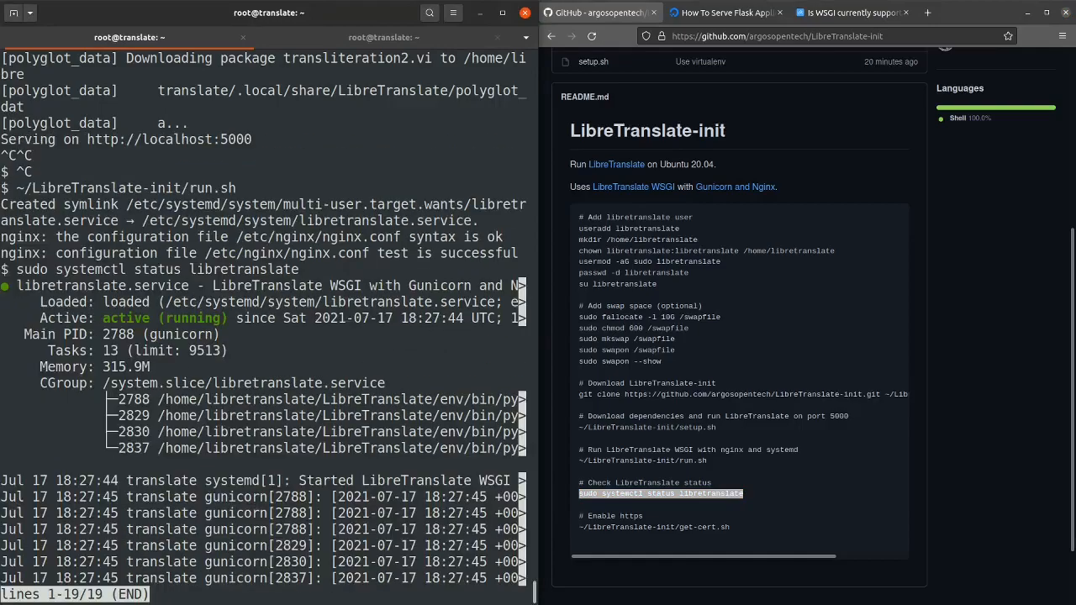
pyautogui.press('q')
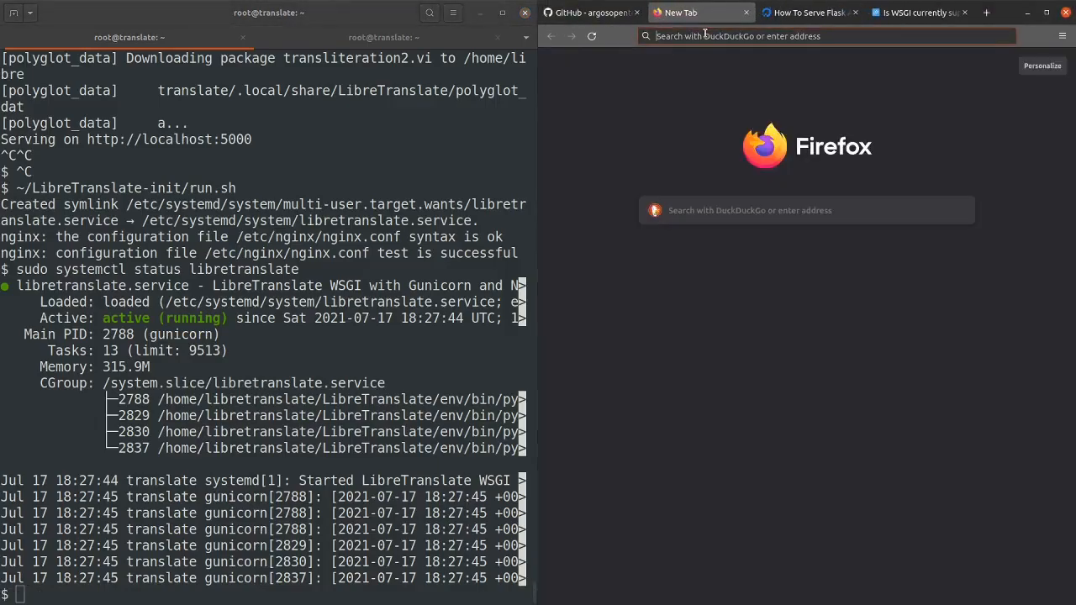
pyautogui.write('http://t')
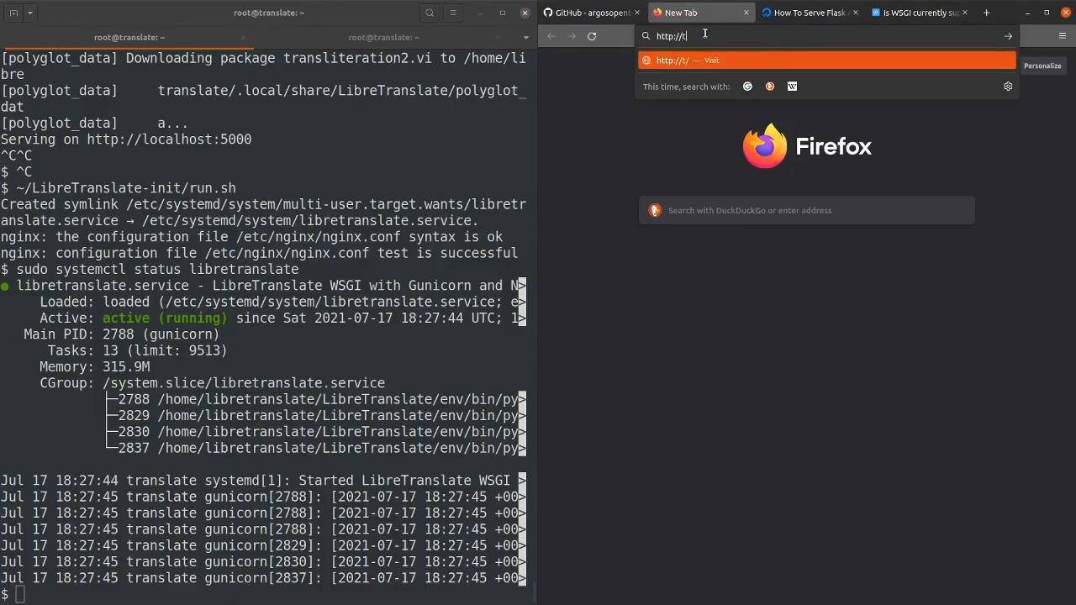
pyautogui.write('ranslate.')
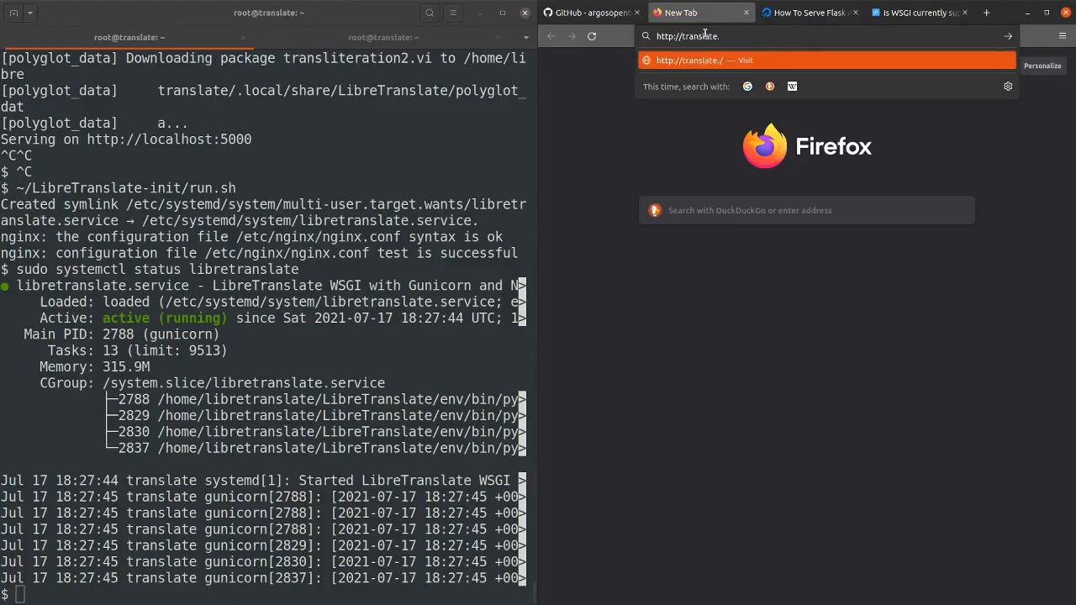
pyautogui.write('argosopentech.com')
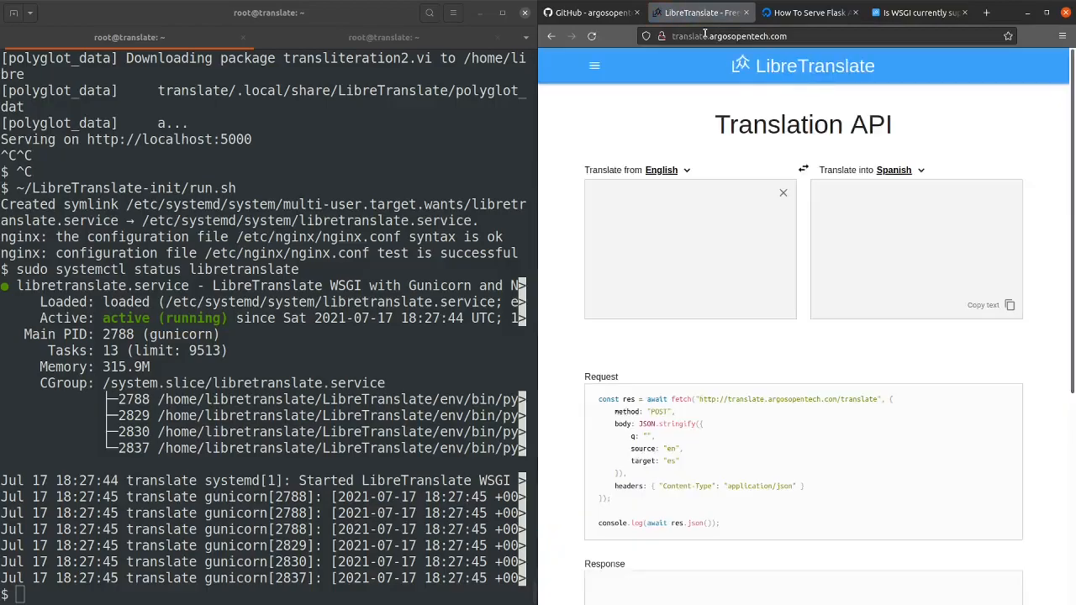
pyautogui.moveTo(771, 192)
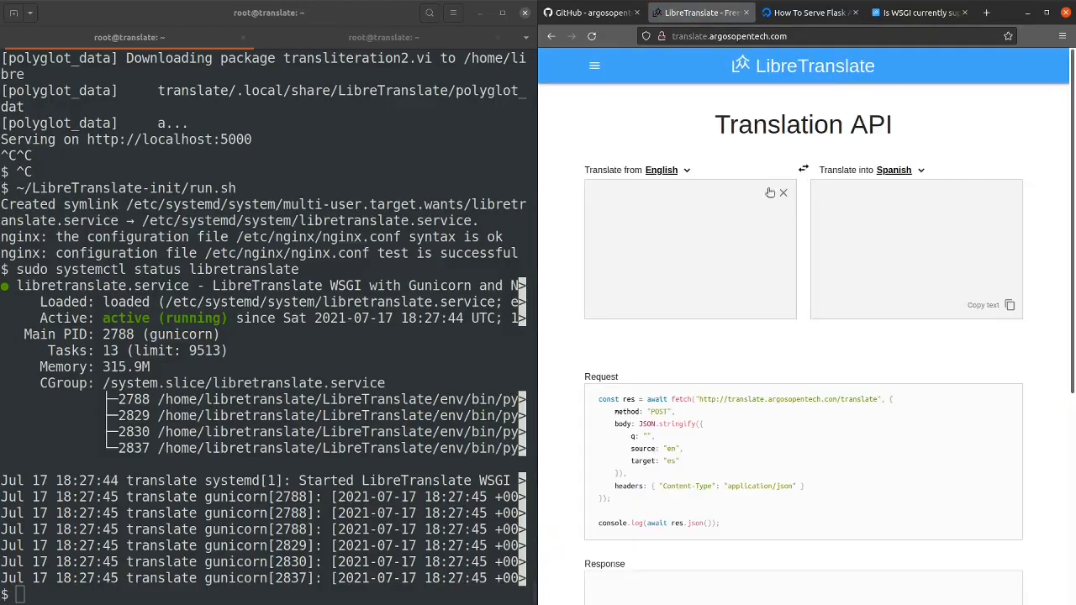
pyautogui.write('Hello World!')
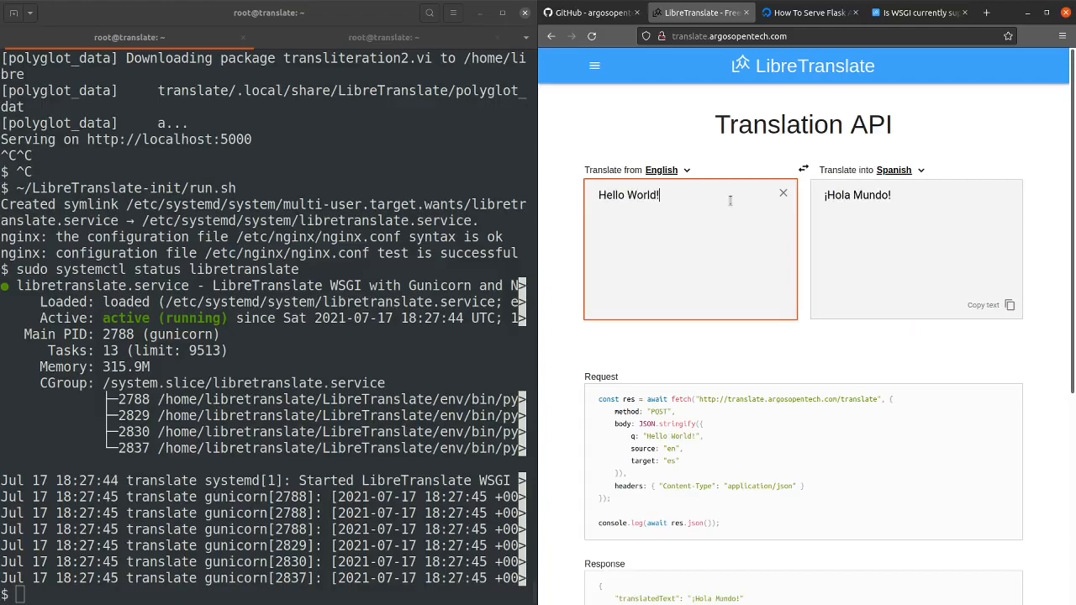
pyautogui.click(585, 13)
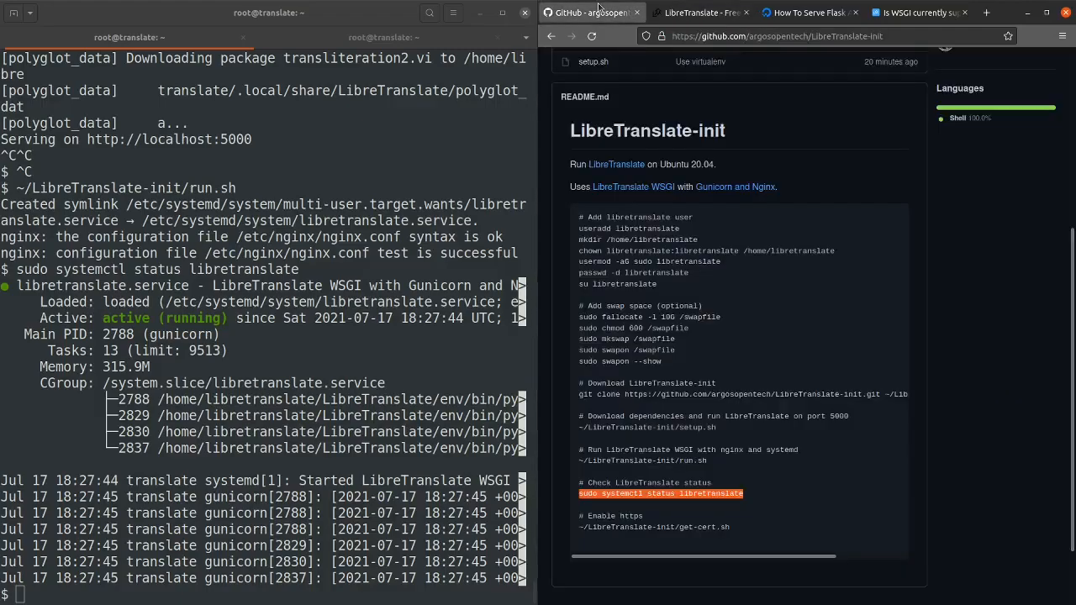
pyautogui.moveTo(819, 232)
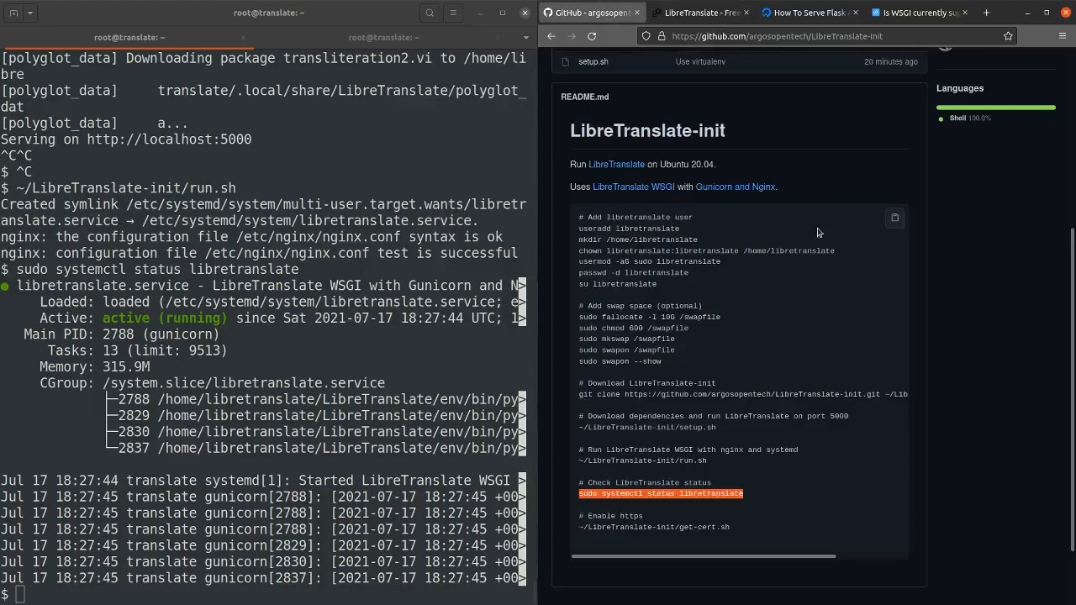
pyautogui.moveTo(735, 531)
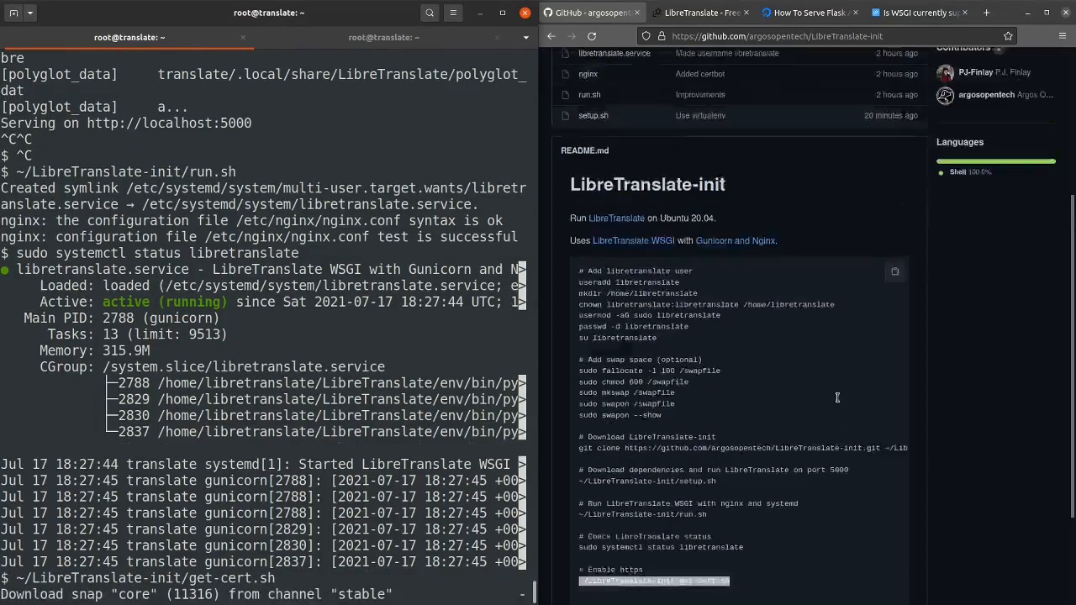
# Step: Run ~/LibreTranslate-init/get-cert.sh and read the script while snap installs Certbot 1.17.0
pyautogui.click(645, 582)
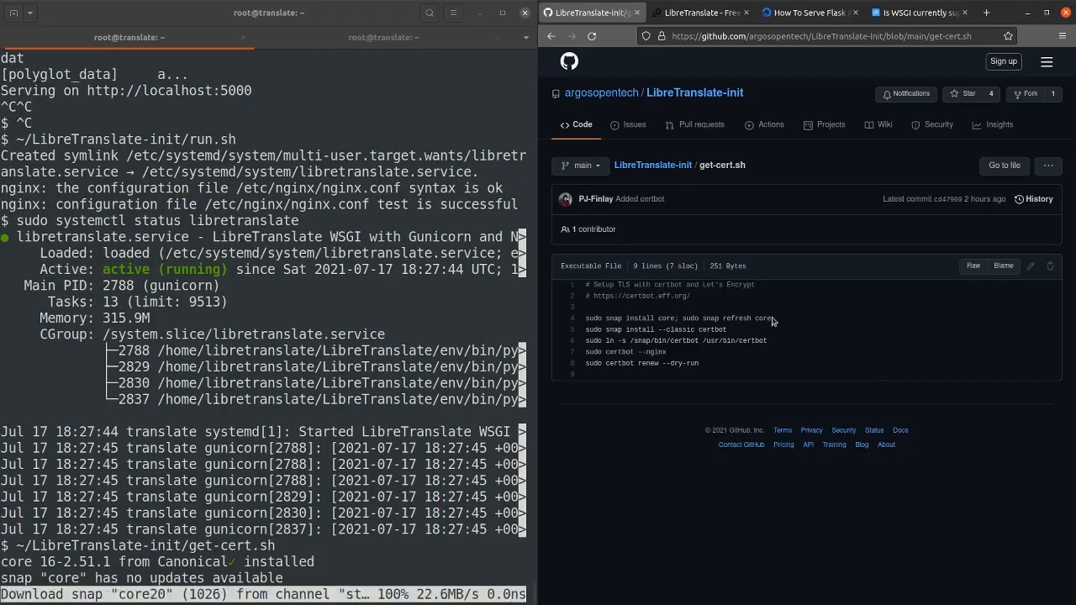
pyautogui.moveTo(757, 366)
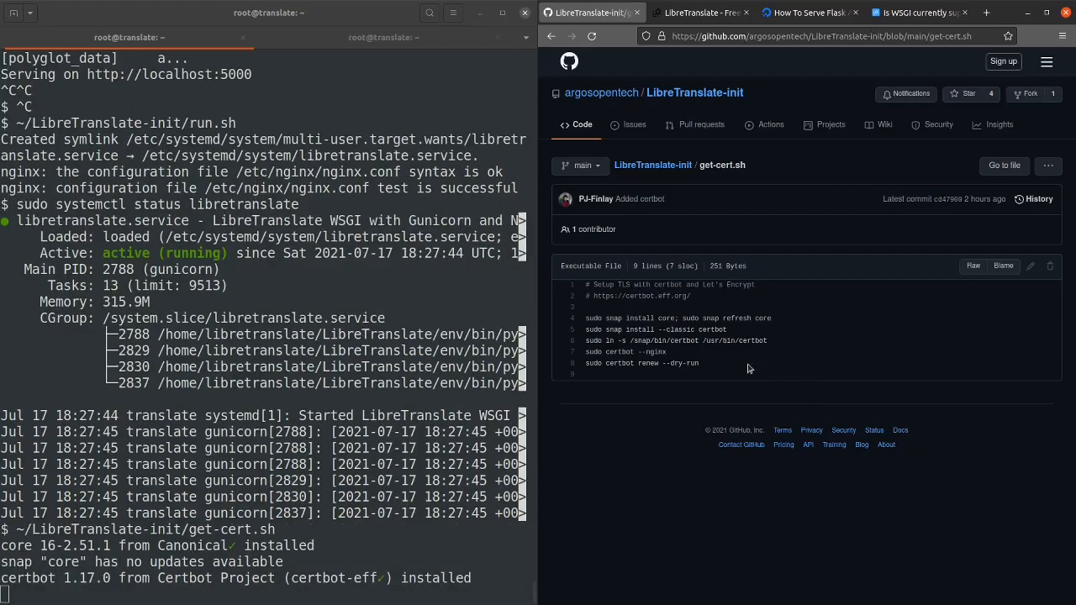
pyautogui.scroll(-3)
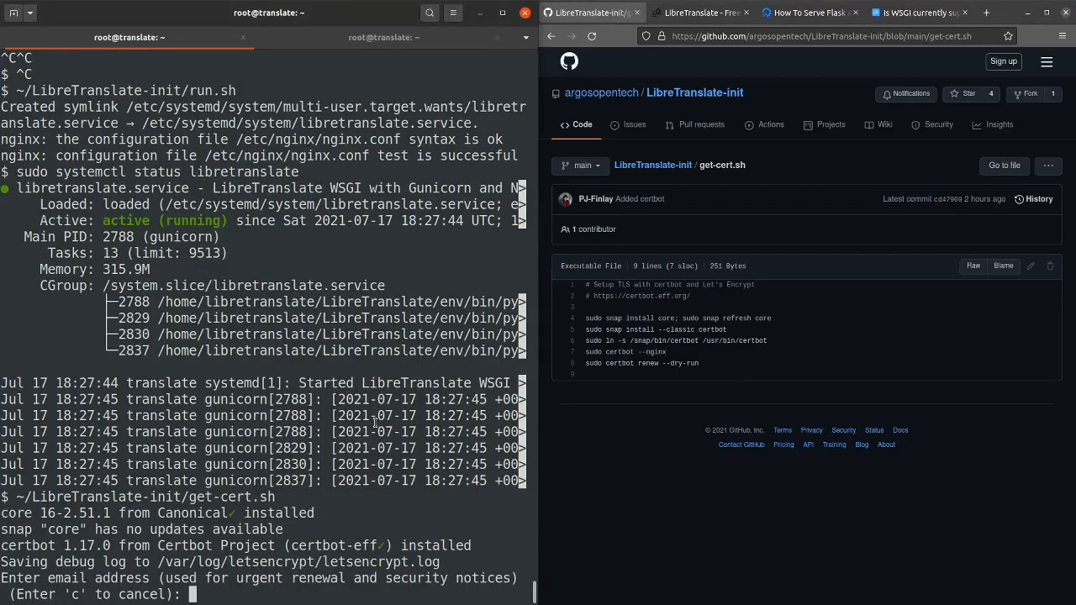
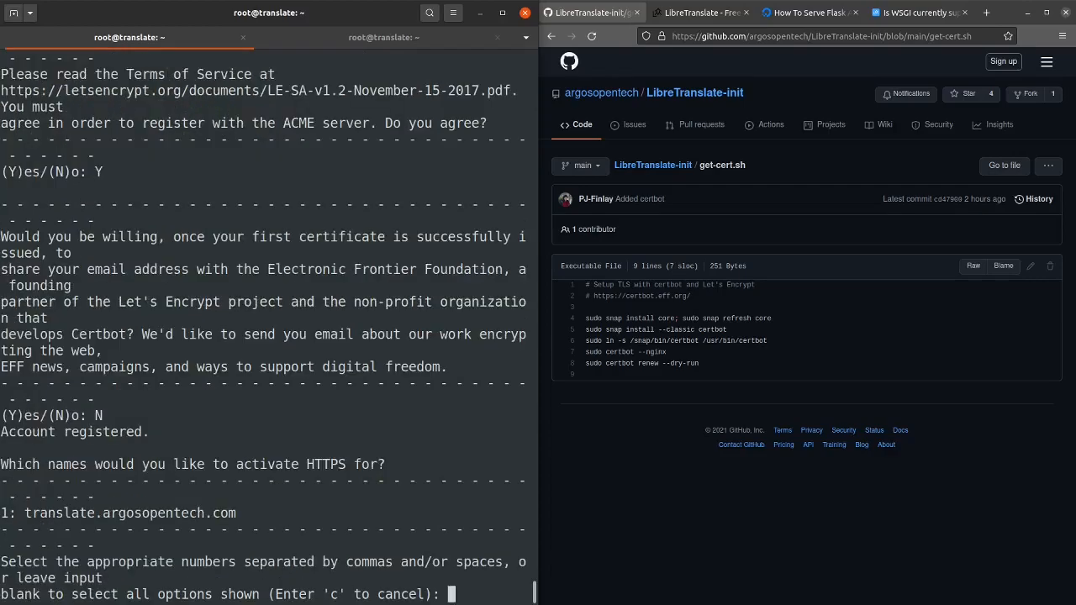
pyautogui.write('1')
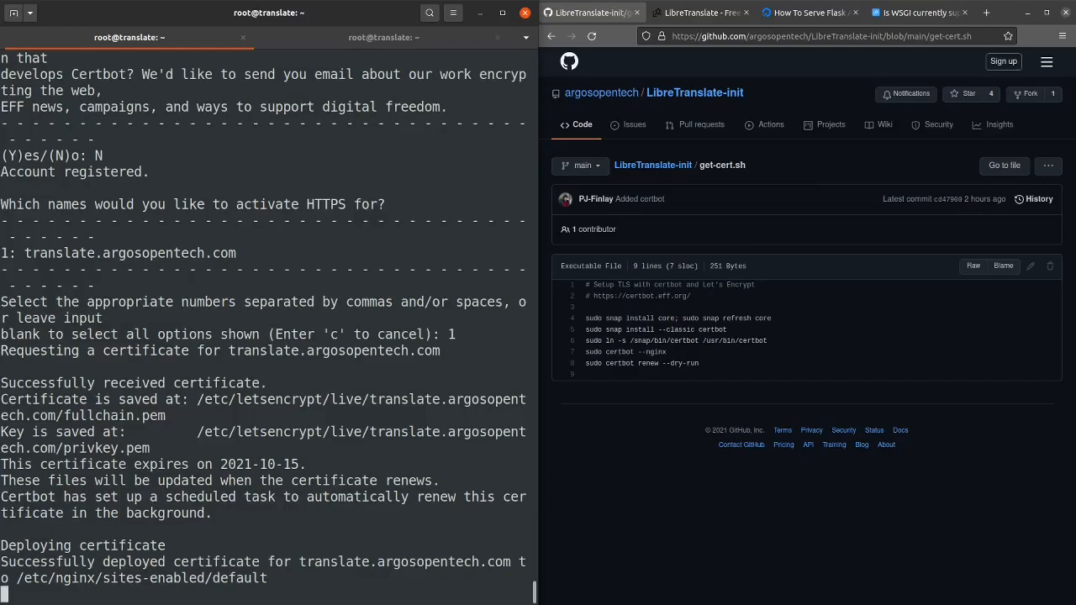
pyautogui.scroll(-3)
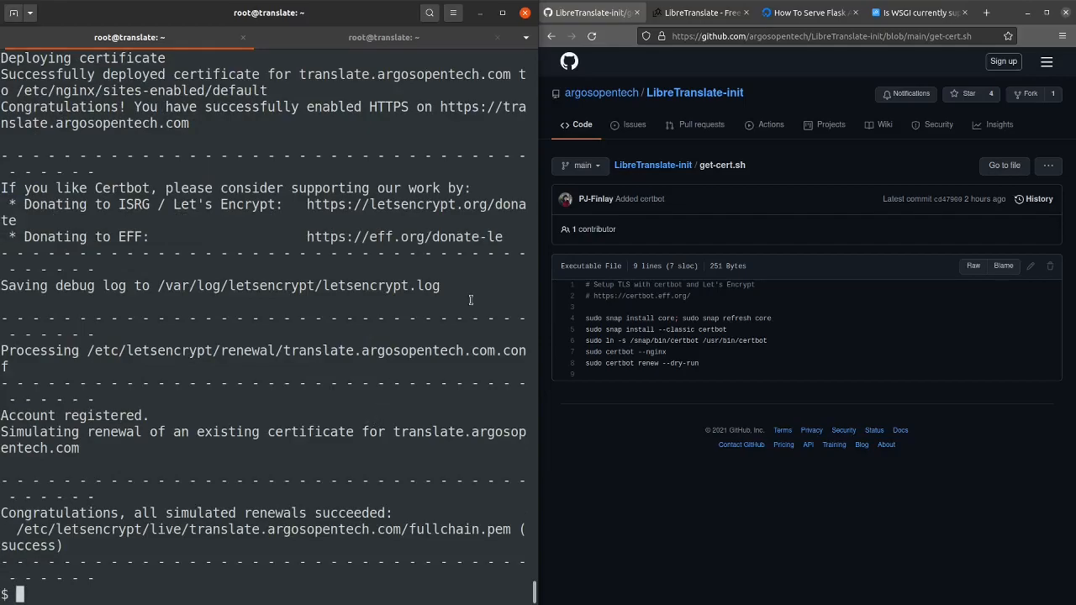
# Step: Check in the address bar that translate.argosopentech.com now loads over HTTPS
pyautogui.click(690, 13)
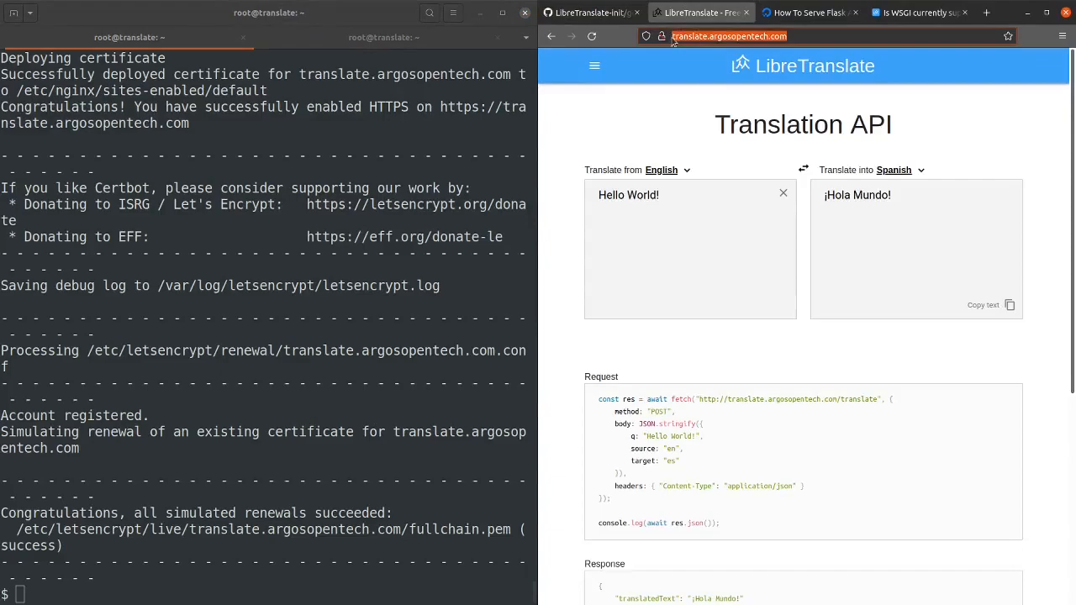
pyautogui.click(736, 37)
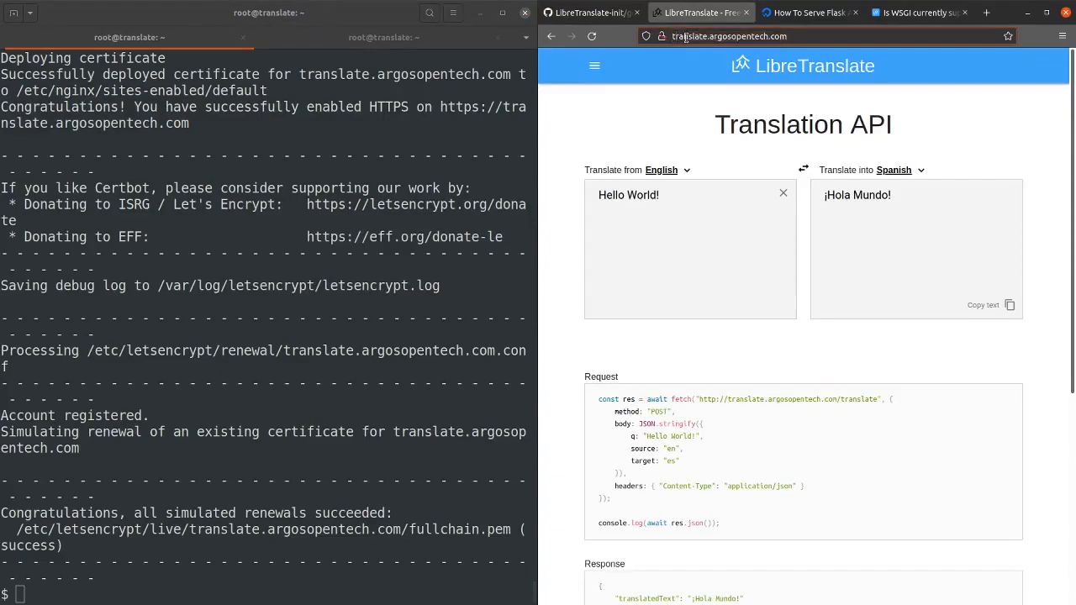